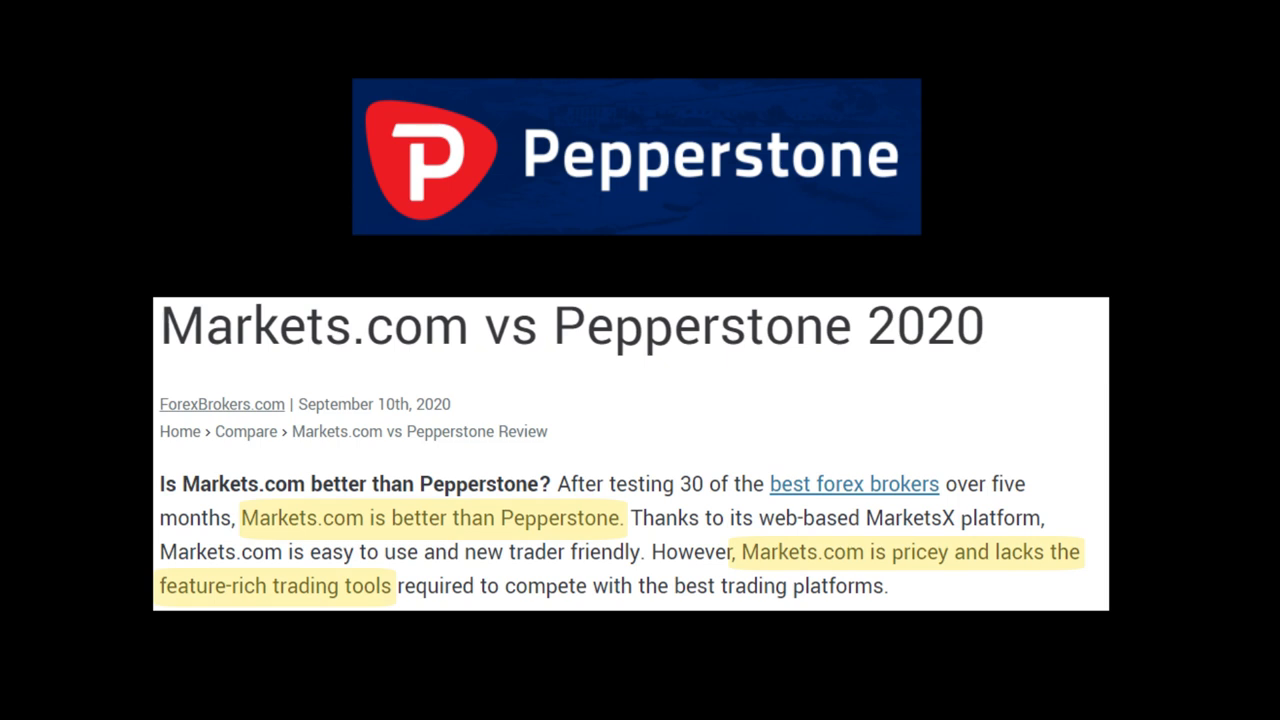
Scroll through the Markets.com vs Pepperstone comparison slides.
scroll(down, 3)
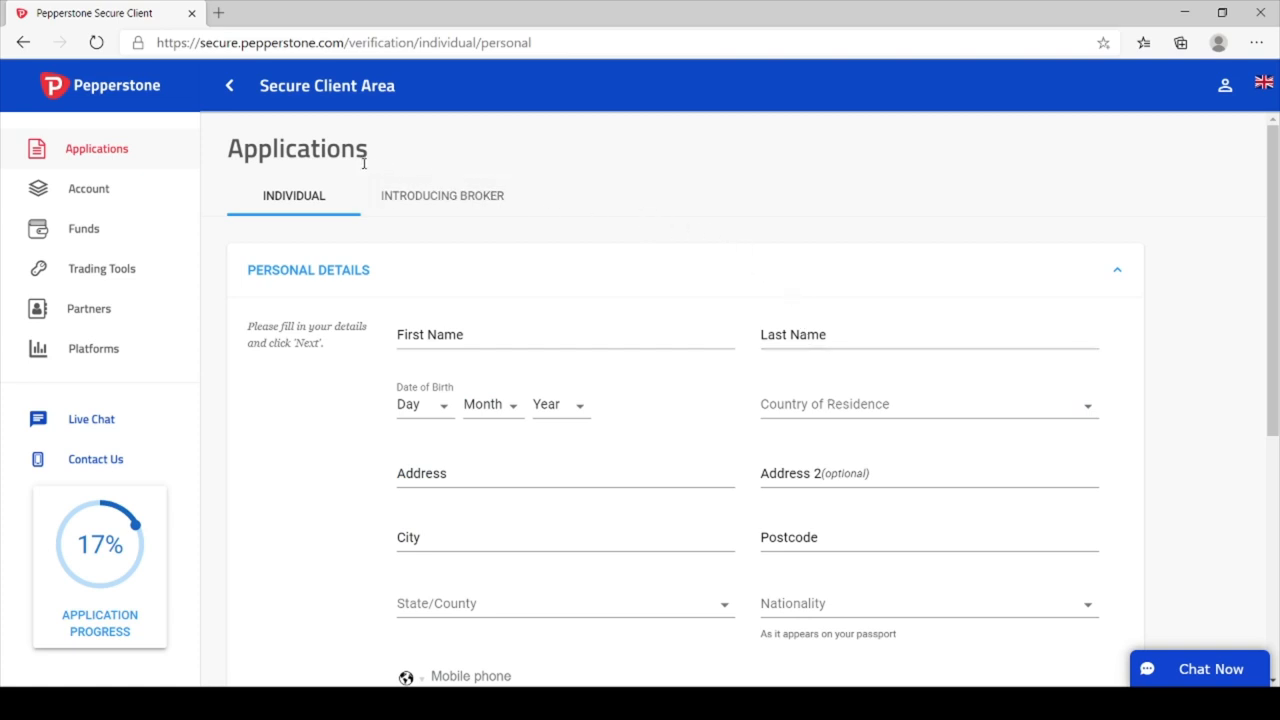
mouse_move(84, 270)
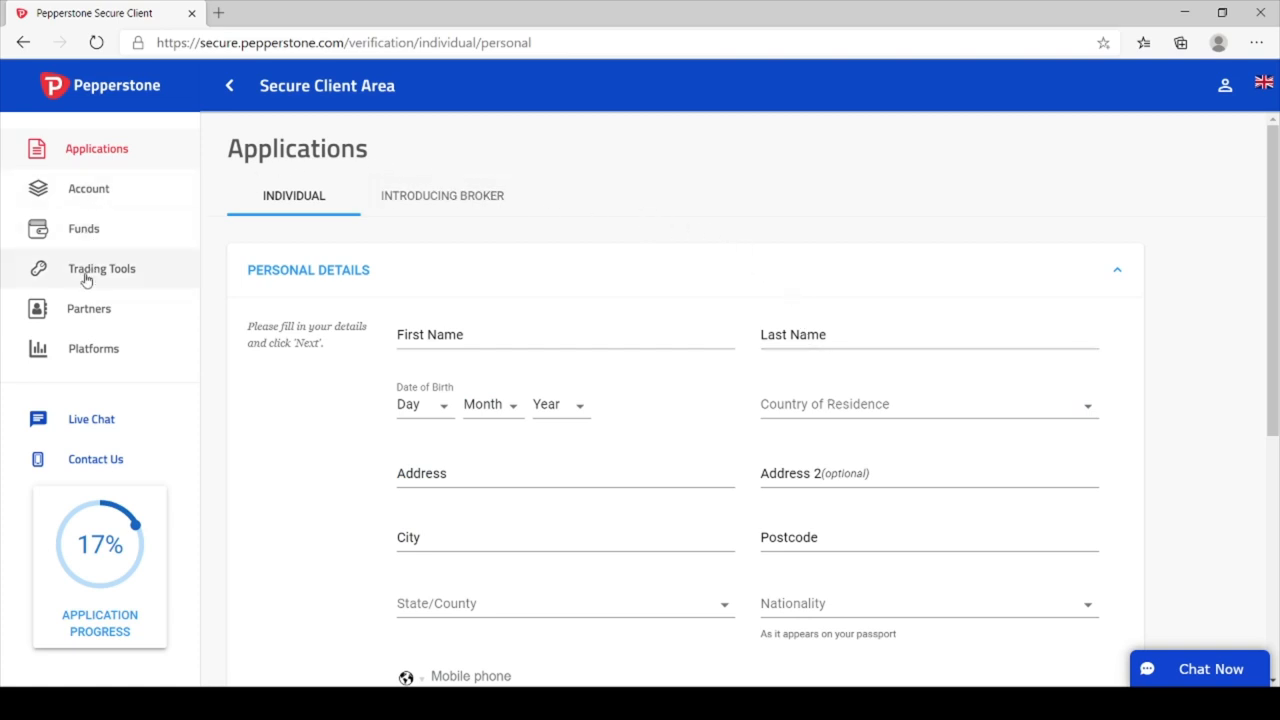
From Platforms > cTrader, download the cTrader desktop installer and launch it.
click(92, 348)
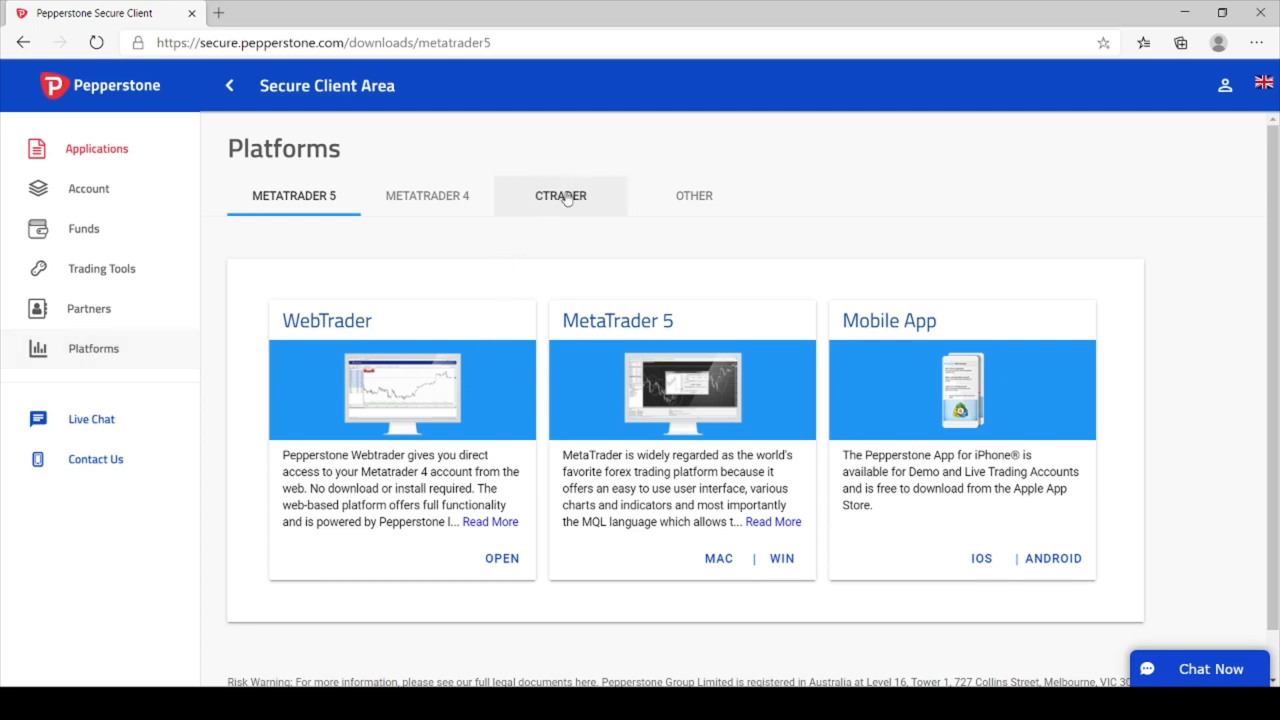
click(560, 196)
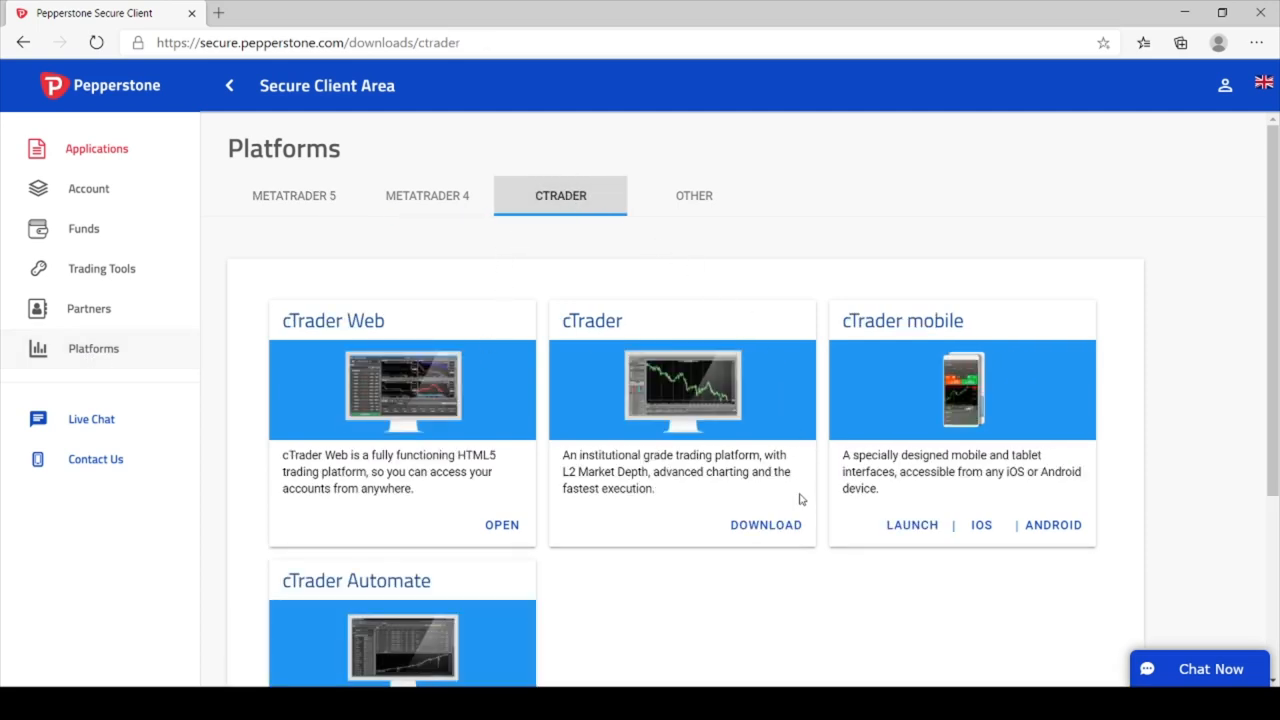
click(766, 524)
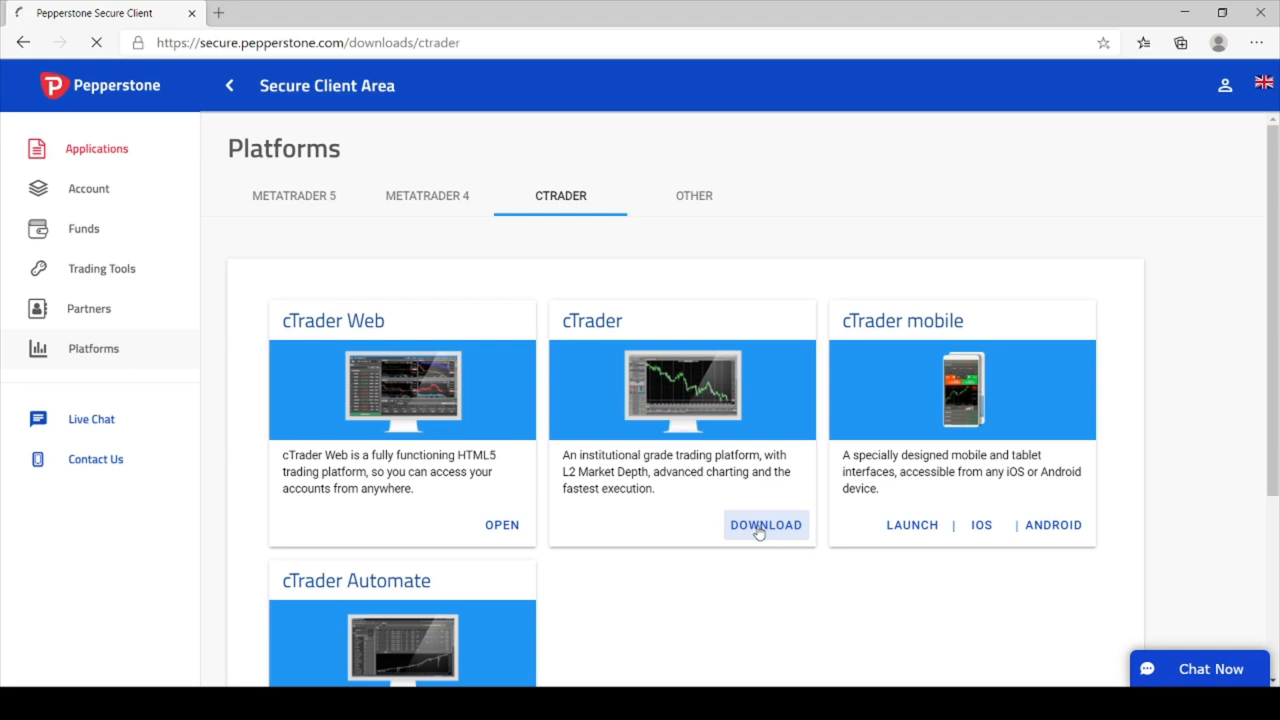
click(764, 524)
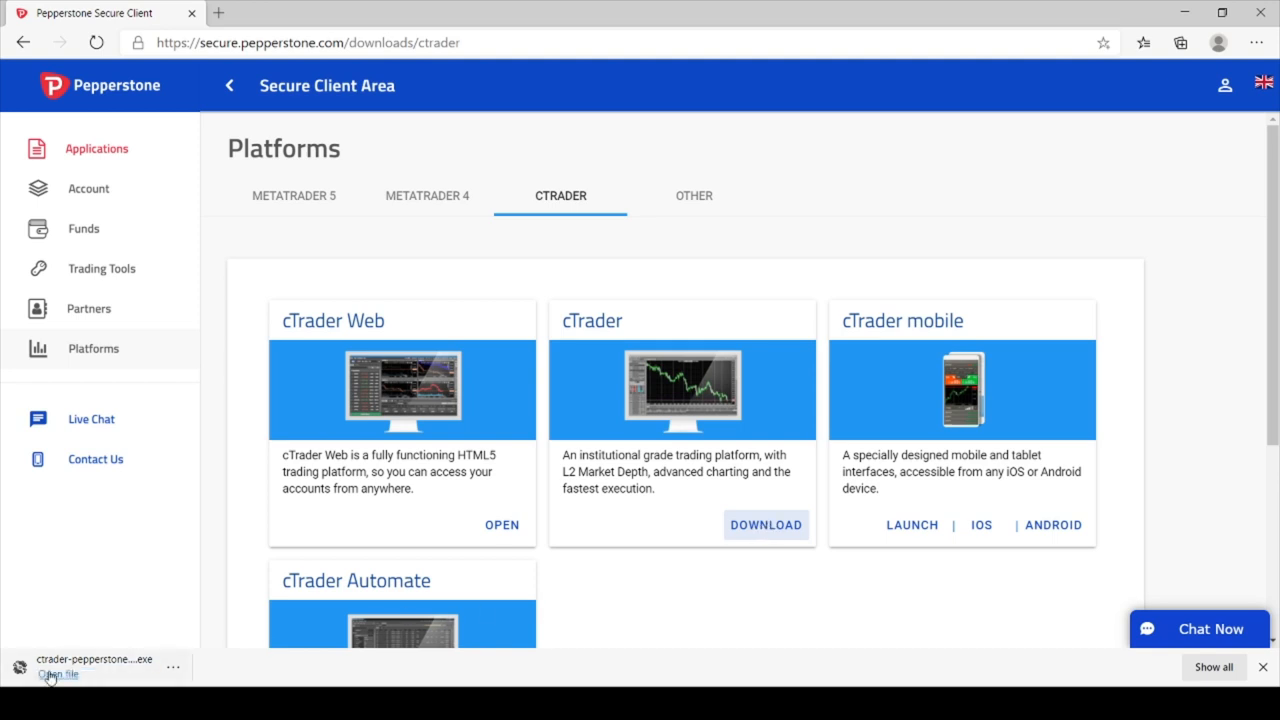
click(88, 188)
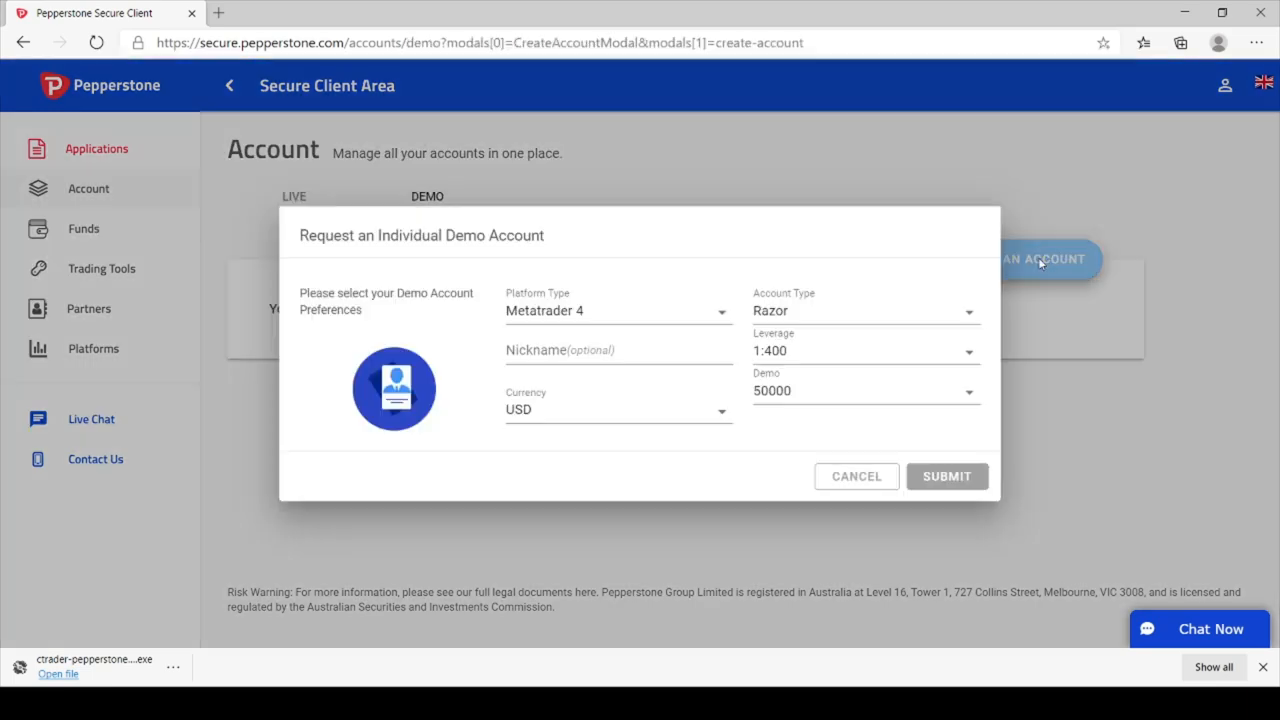
Submit a cTrader demo account request in AUD with nickname NNFXBot.
click(618, 310)
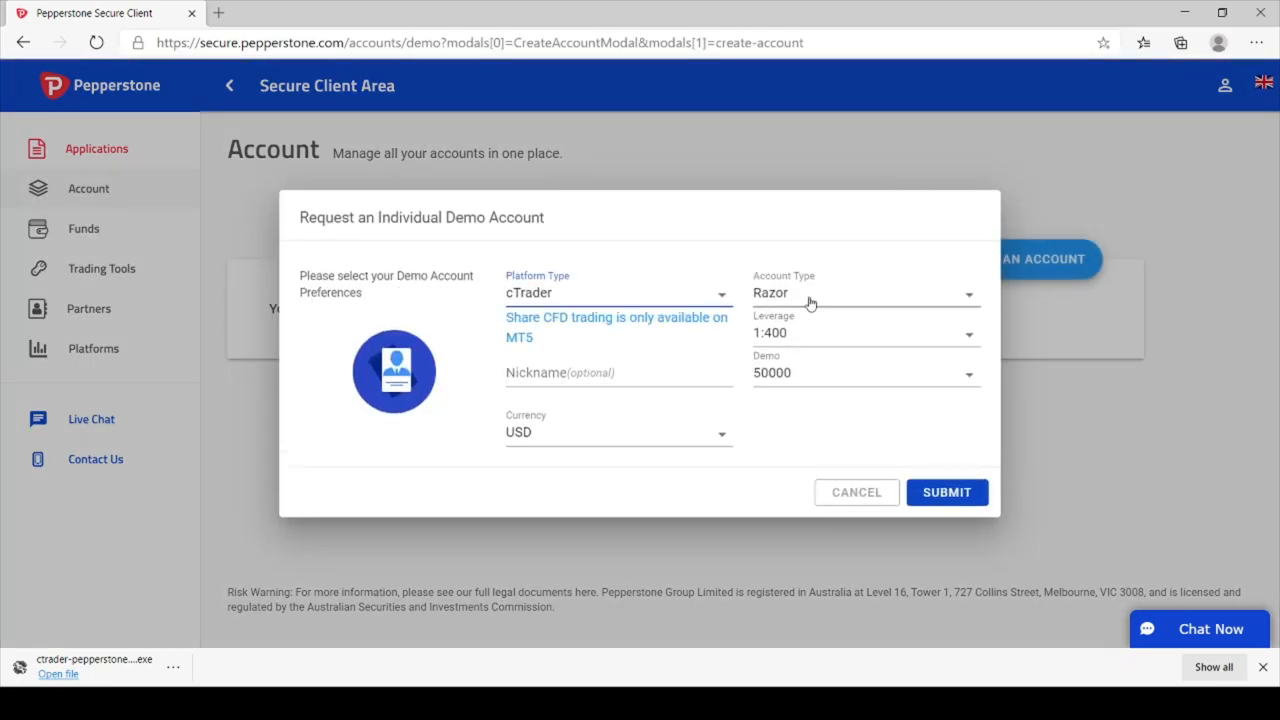
text(NNFXBot)
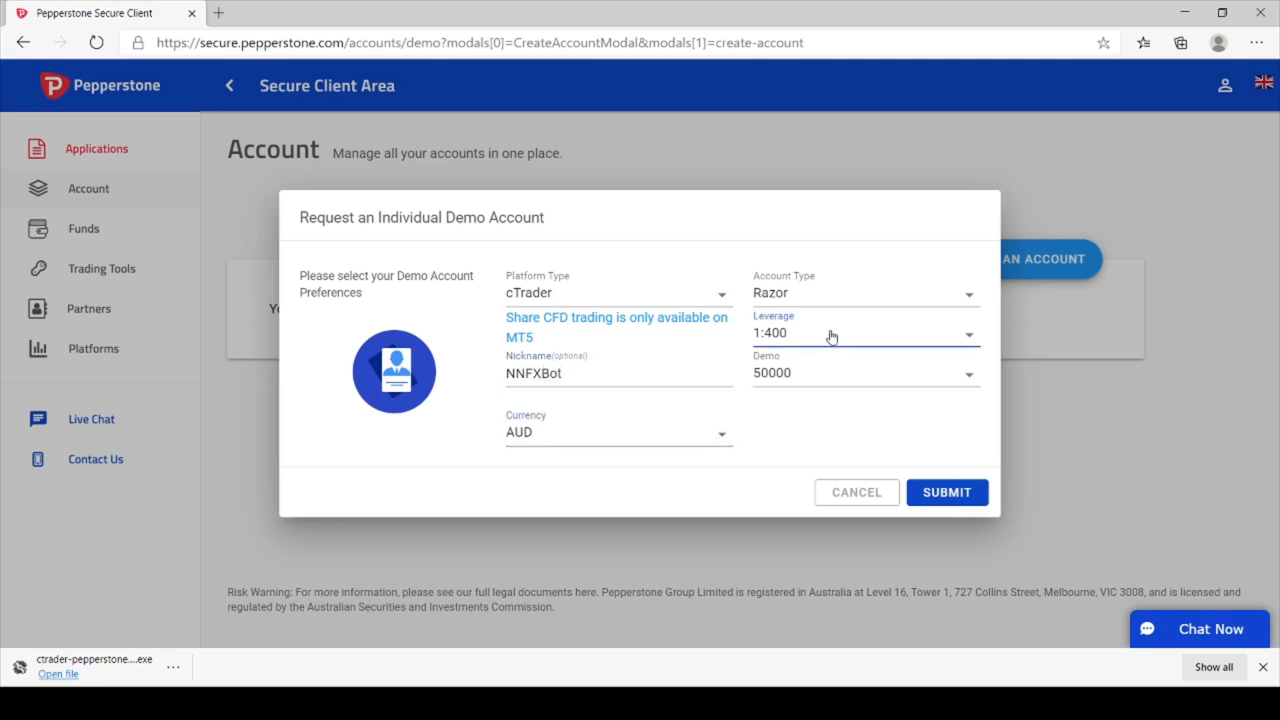
mouse_move(952, 472)
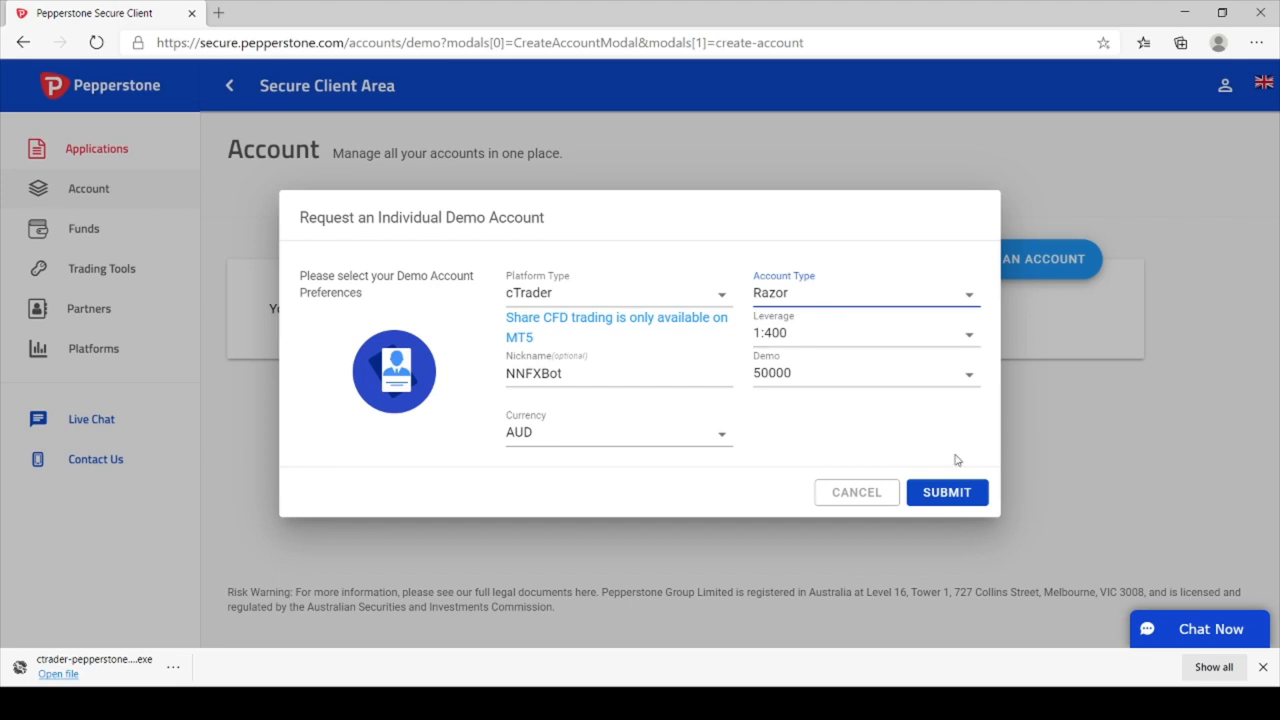
click(946, 492)
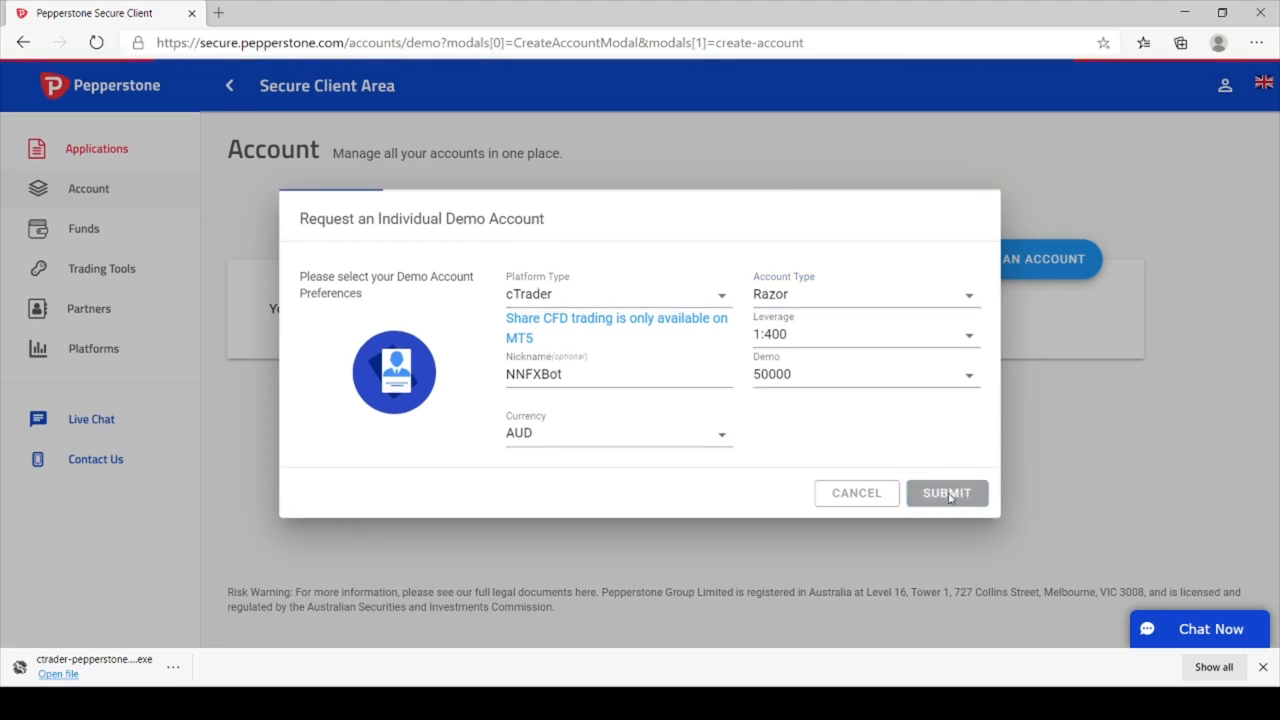
click(946, 492)
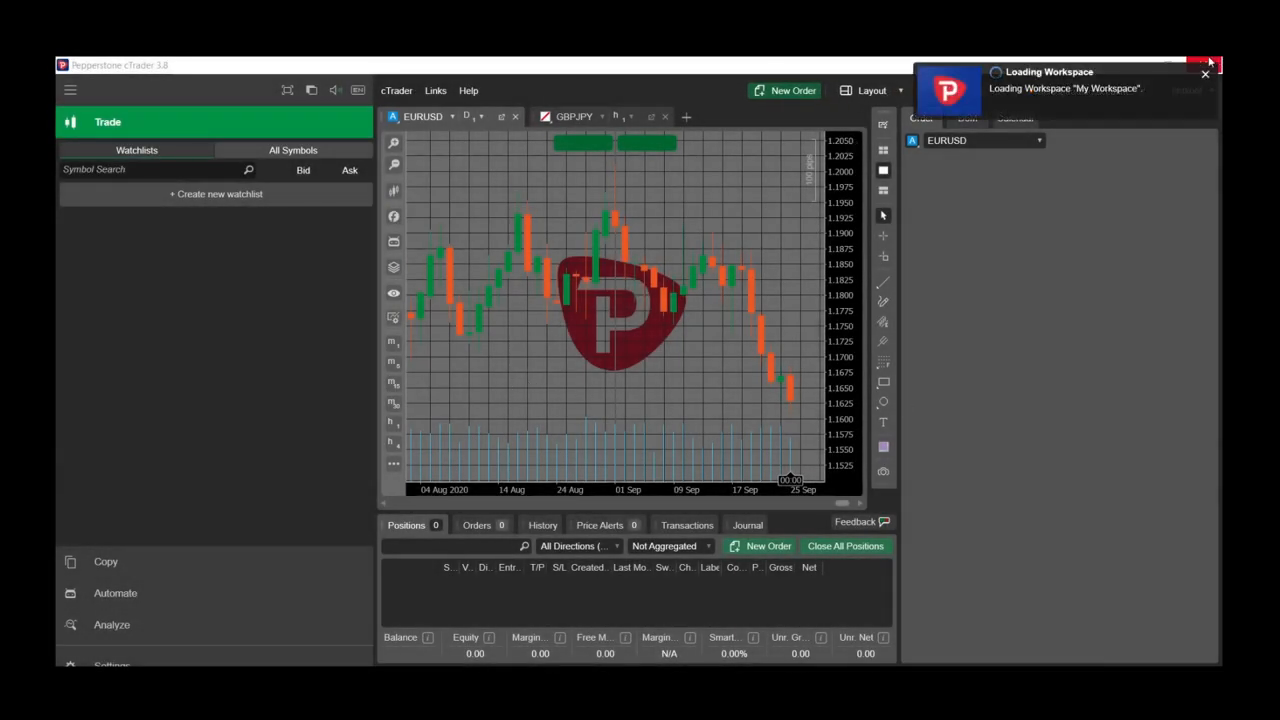
After the workspace loads, show GBPUSD then USDCAD from Popular Markets and bring up chart options.
click(1206, 74)
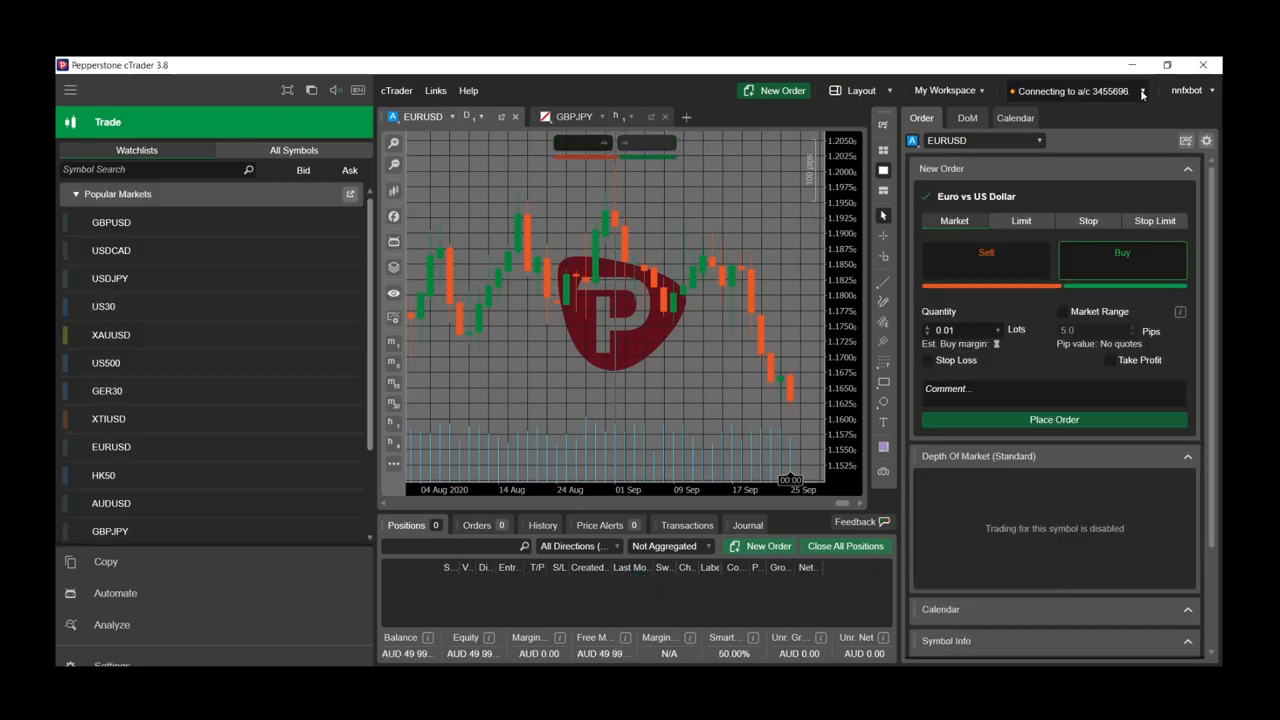
click(1144, 90)
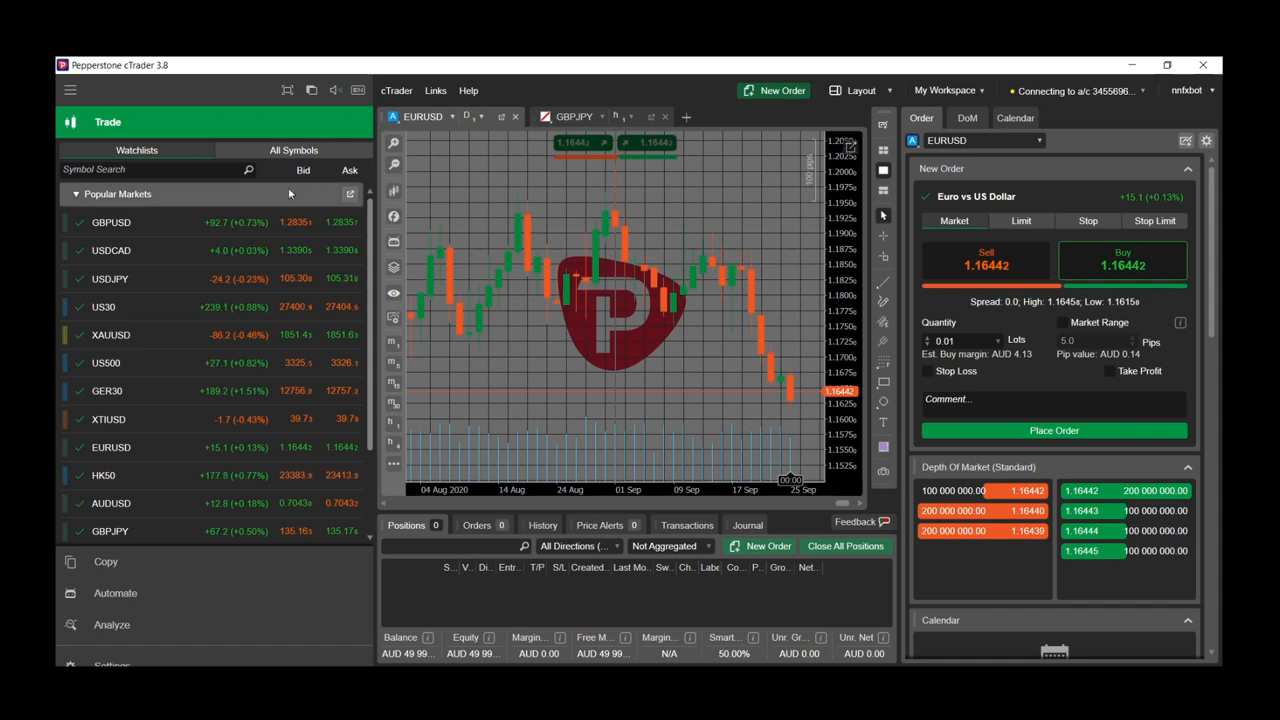
click(112, 222)
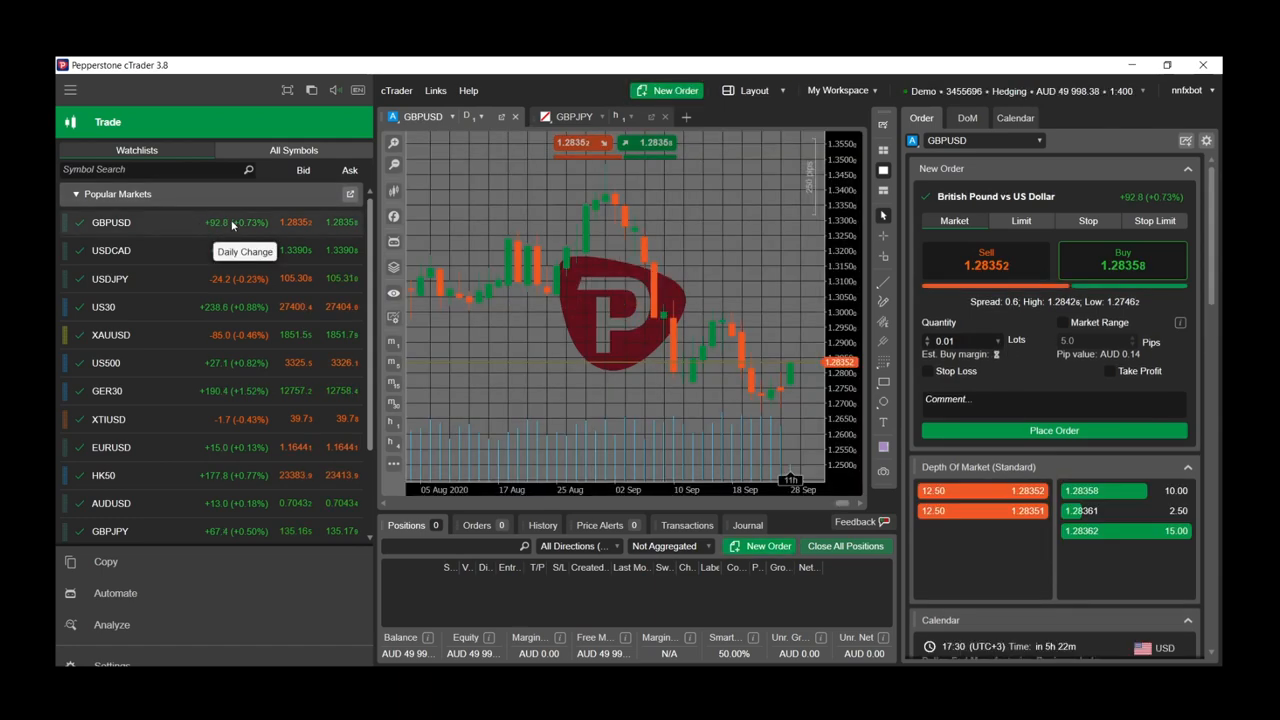
click(110, 250)
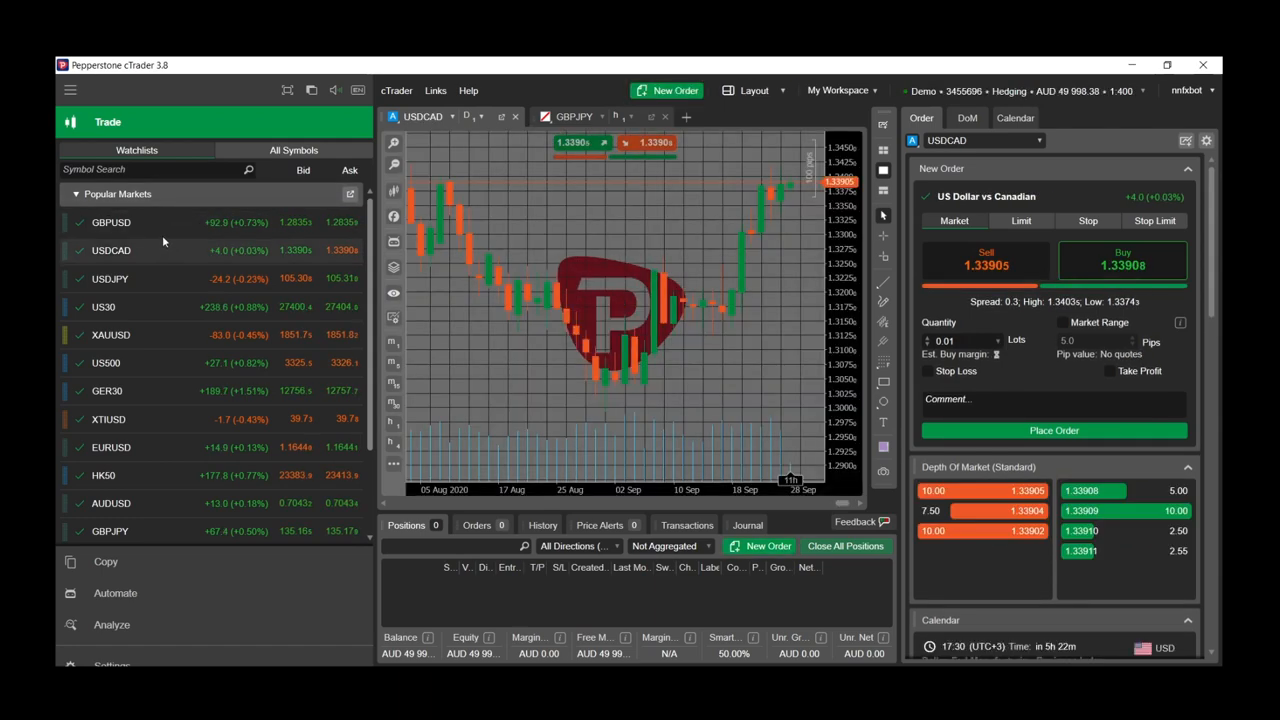
right_click(620, 300)
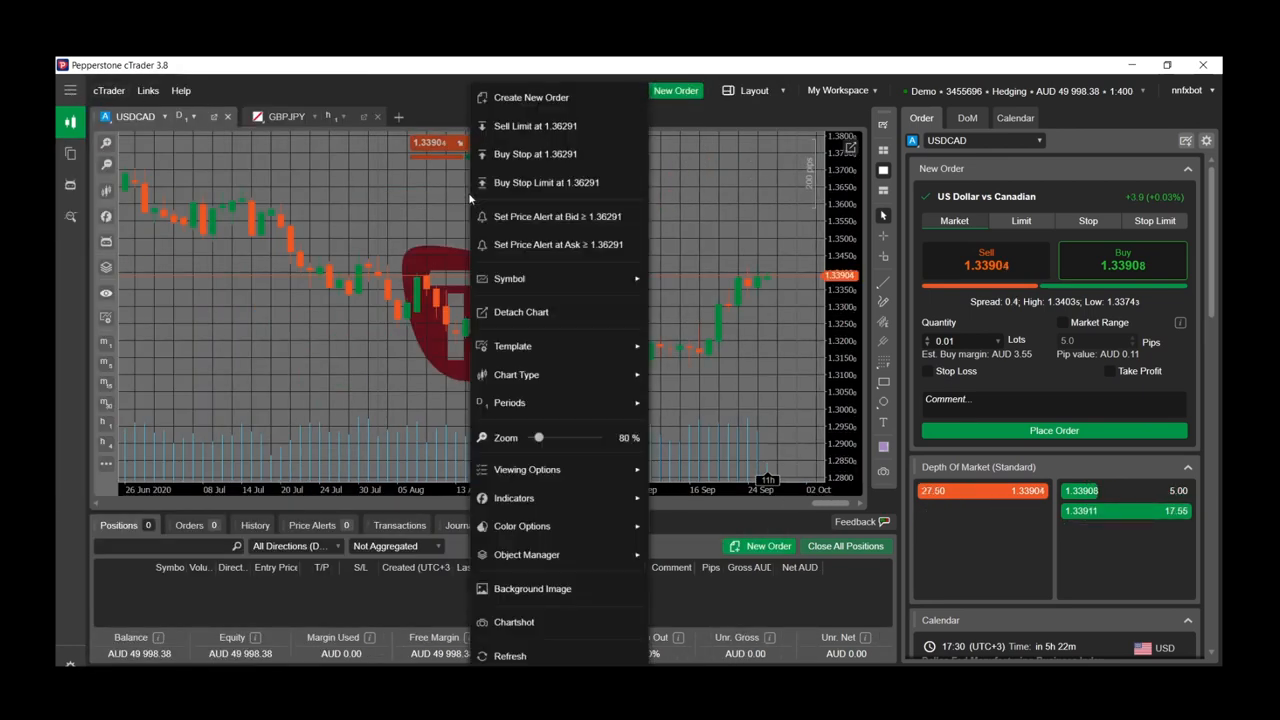
Toggle market sentiment in Viewing Options, then pick Average True Range from the indicator search.
click(516, 374)
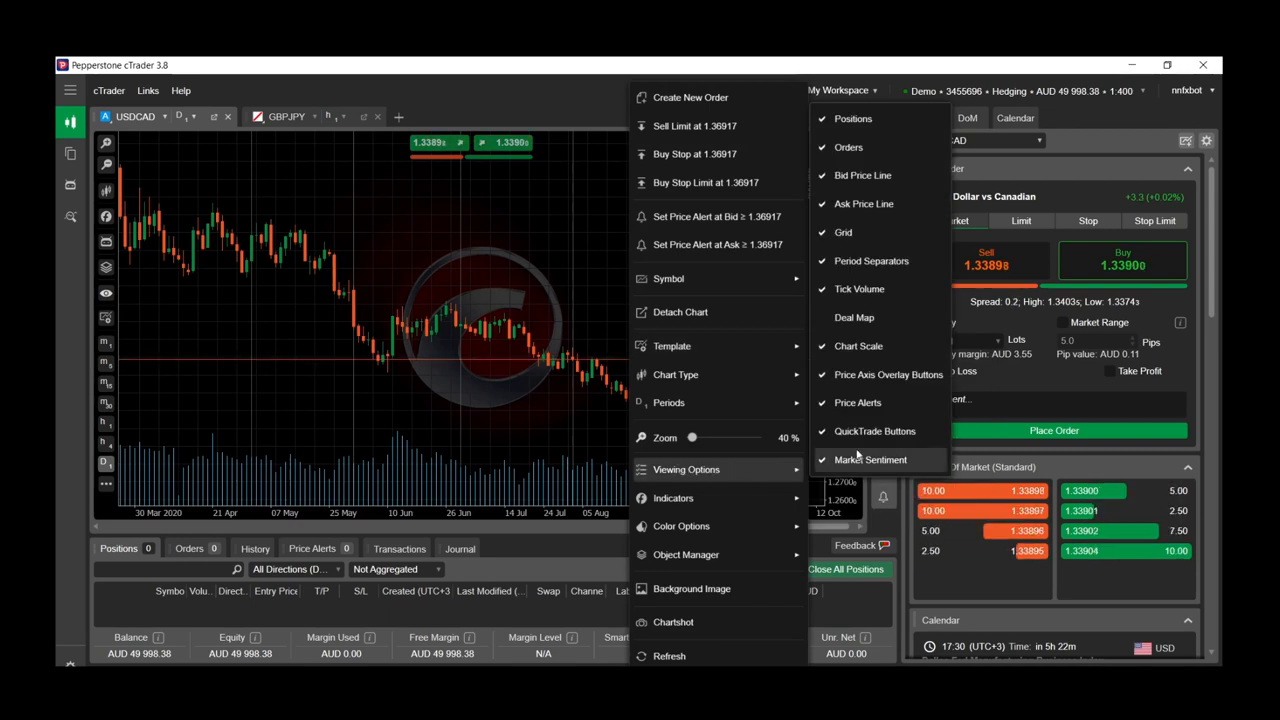
click(668, 278)
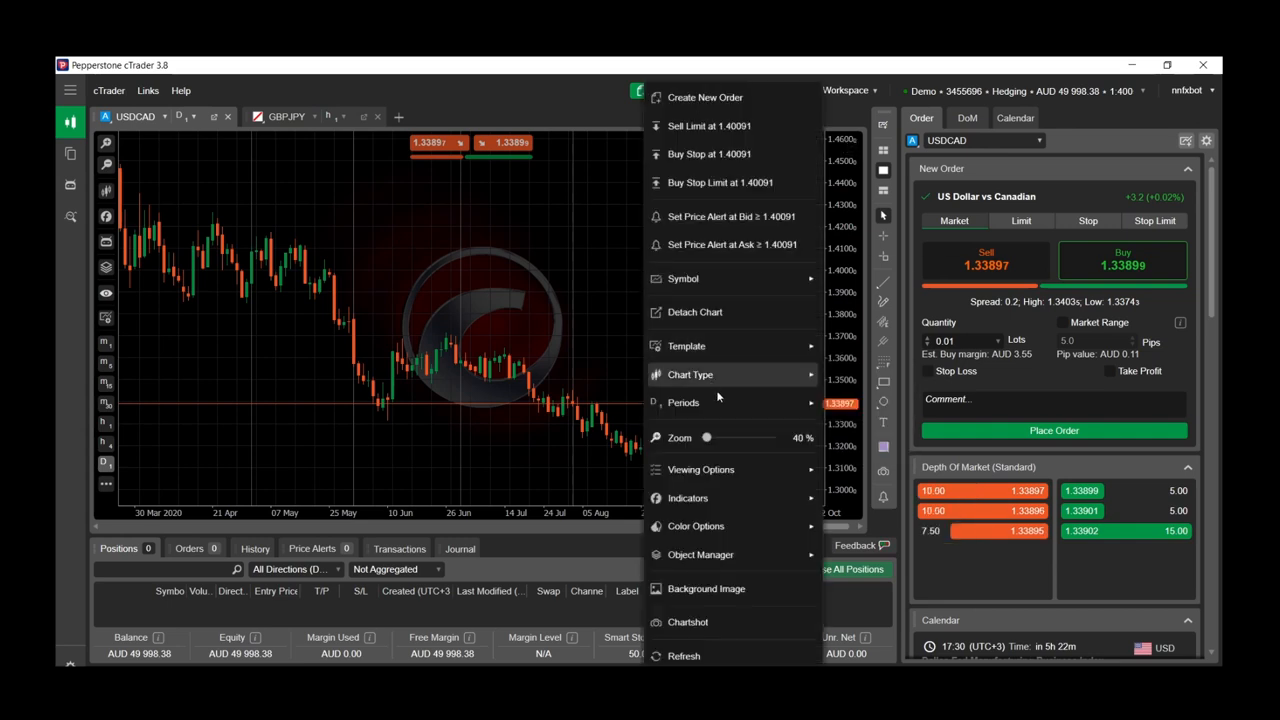
click(688, 498)
text(a)
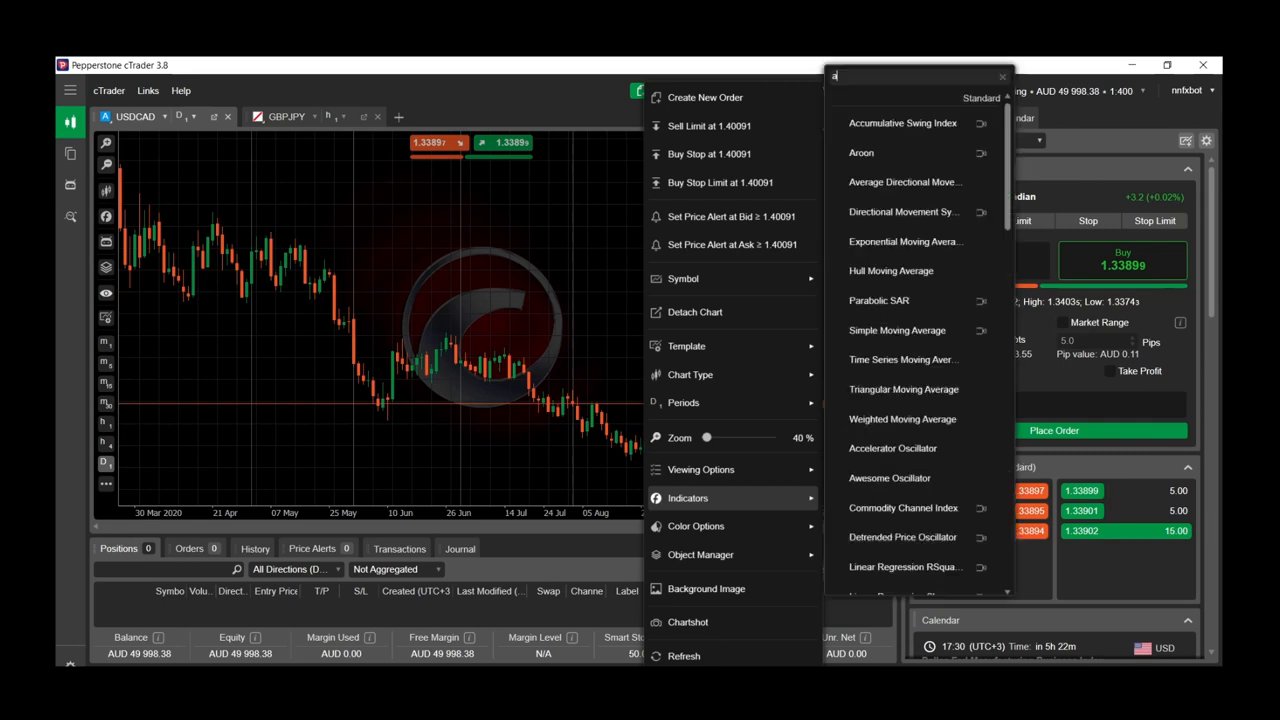
text(tr)
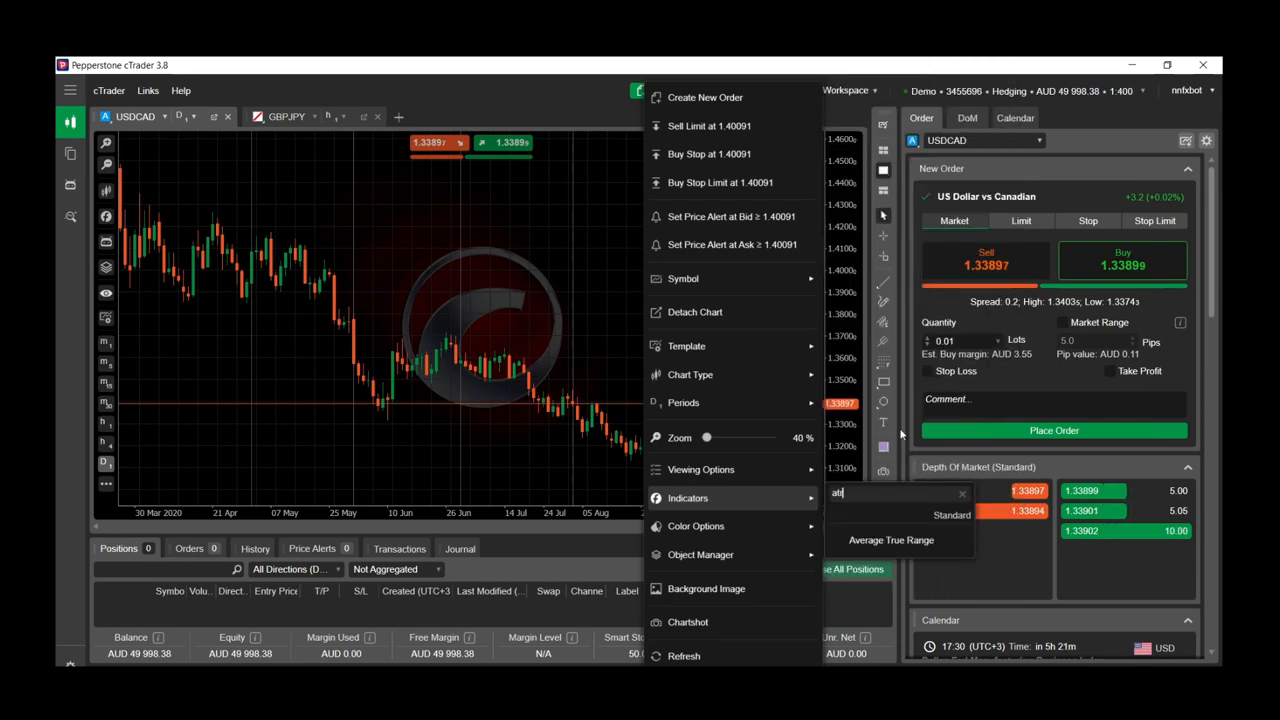
click(892, 540)
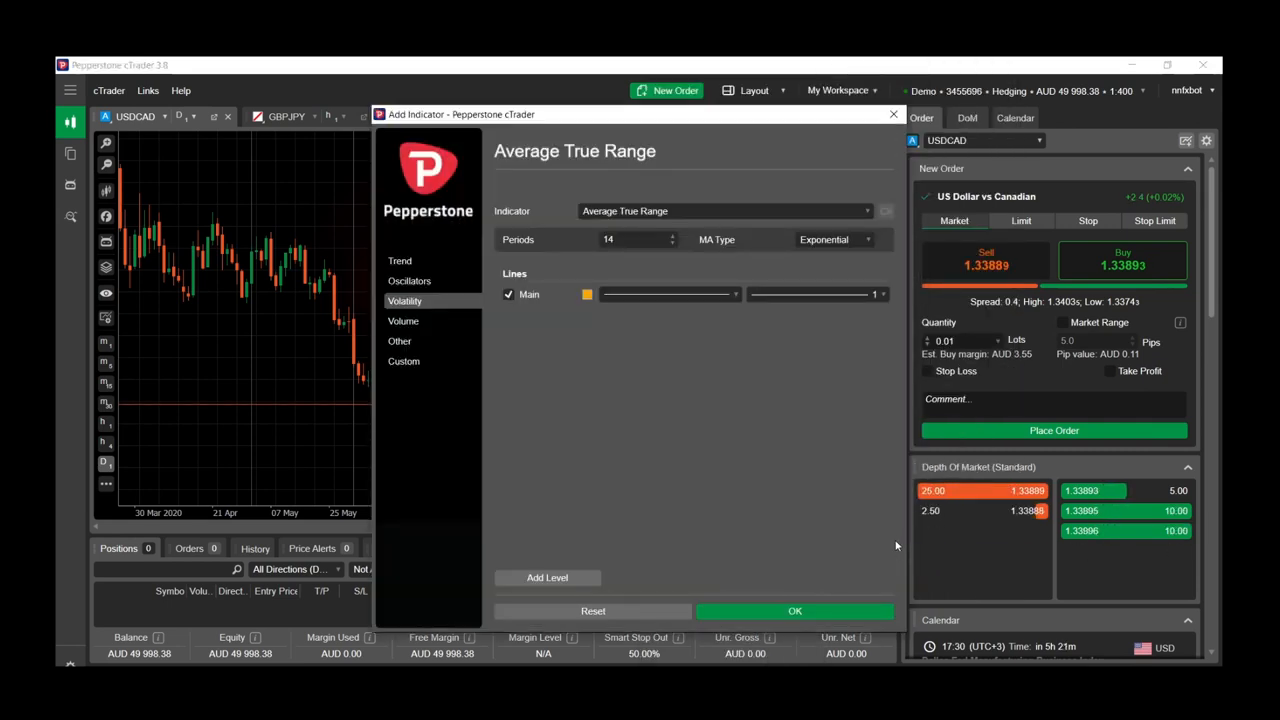
Confirm ATR (14, exponential) and switch the chart to AUDNZD via the watchlist search.
click(794, 612)
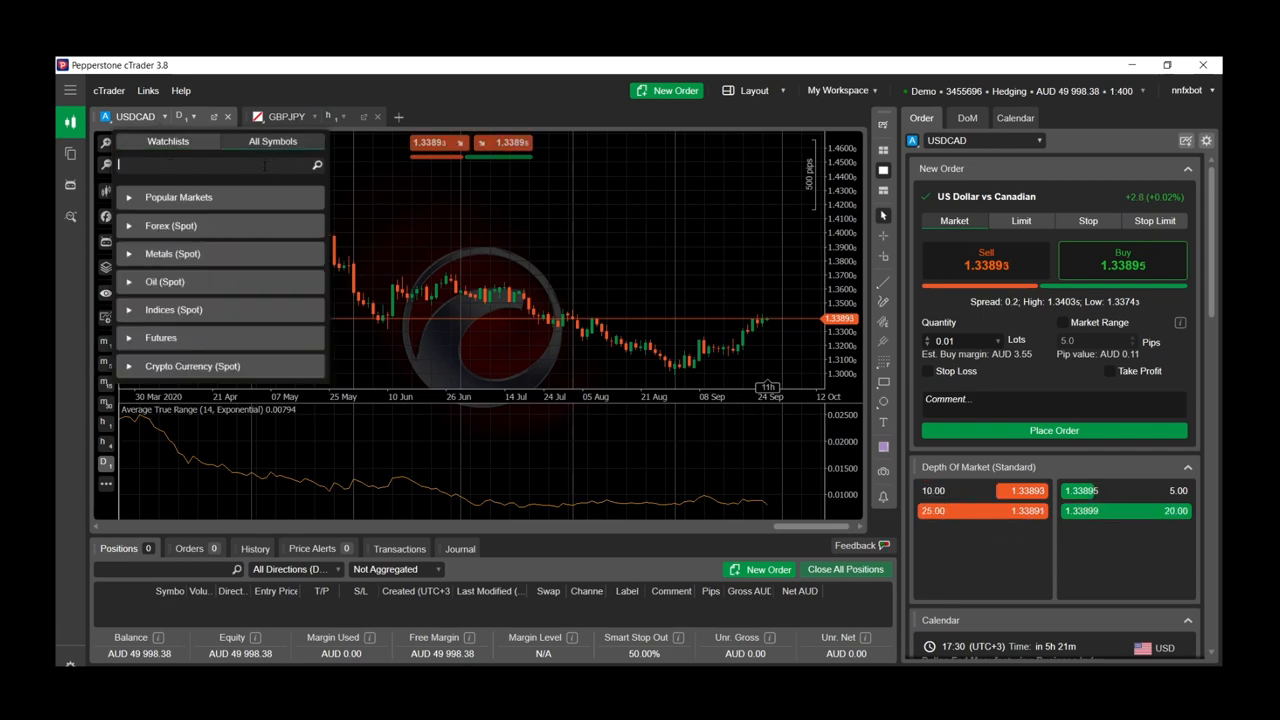
text(audnz)
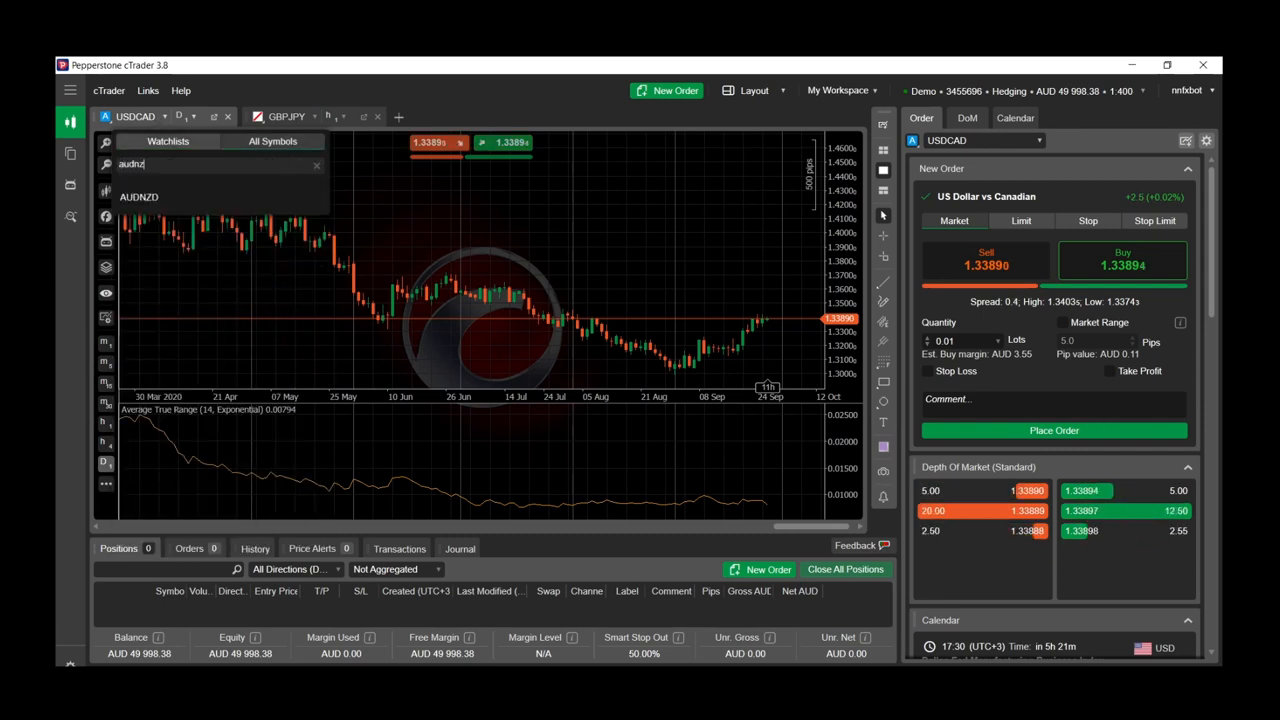
click(140, 196)
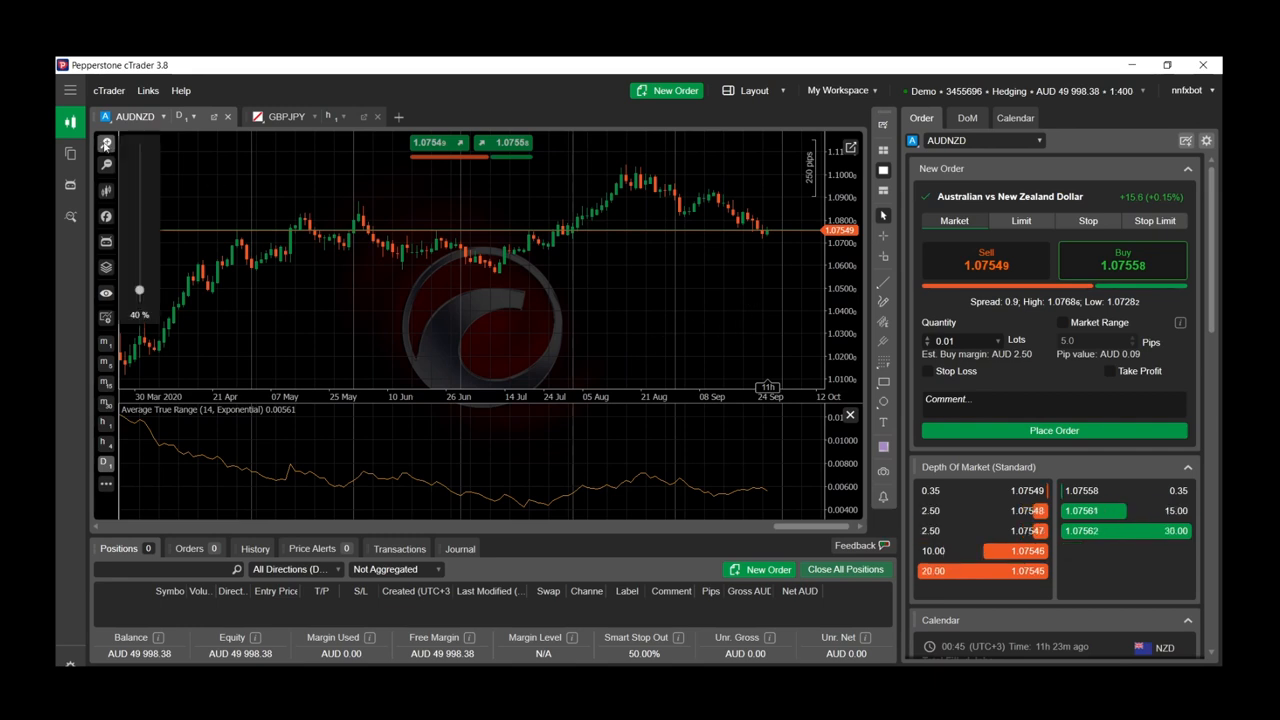
scroll(right, 3)
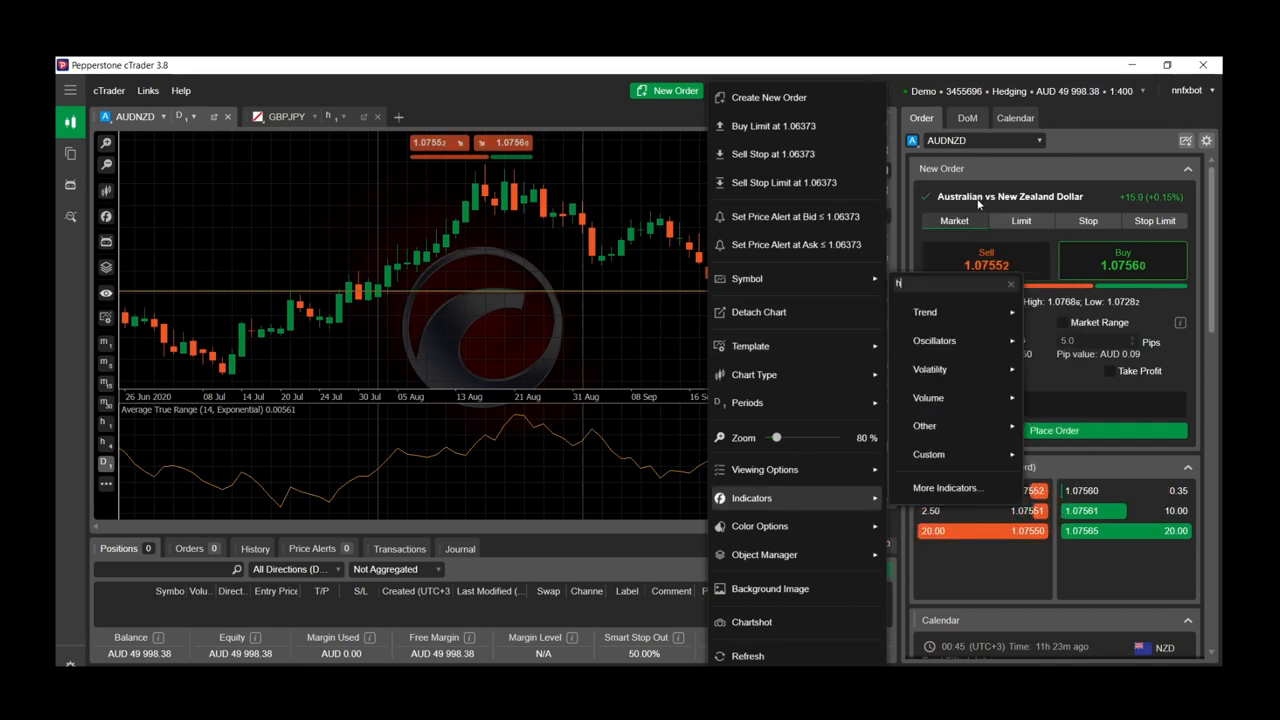
Add the Hull moving average and Aroon (25) indicators to the AUDNZD chart.
text(hull)
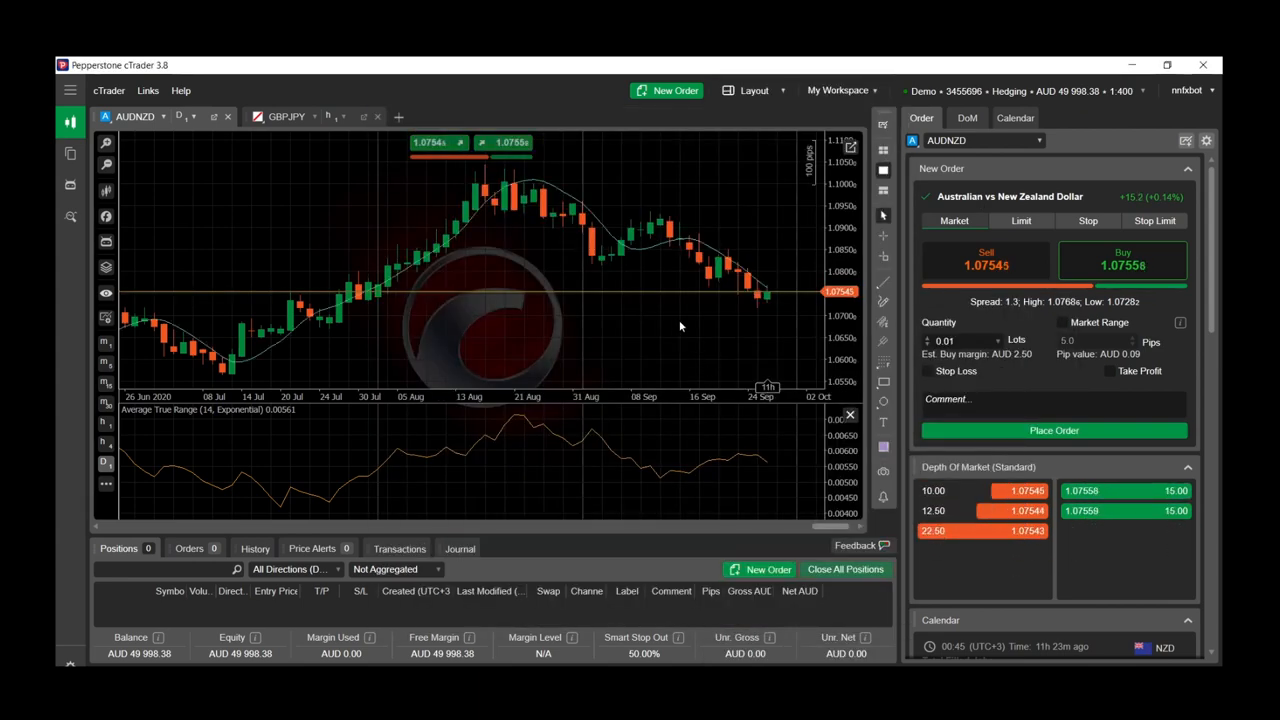
right_click(480, 324)
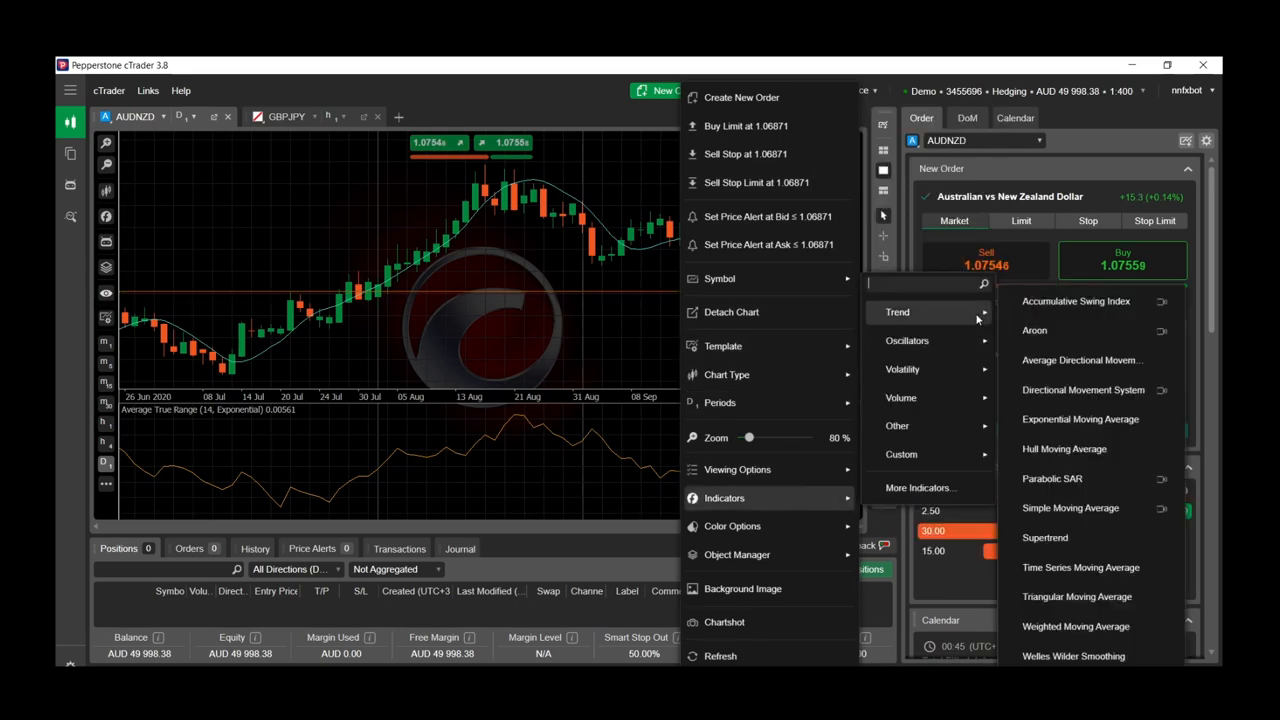
text(aroon)
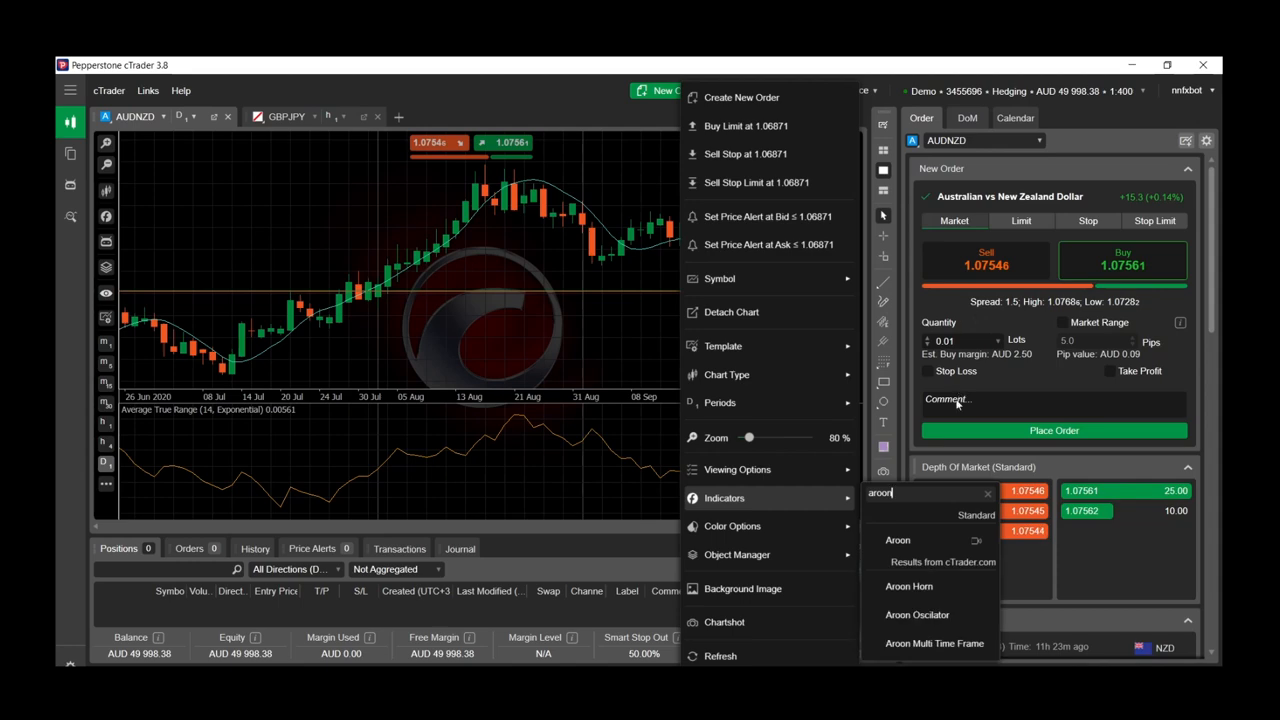
click(896, 540)
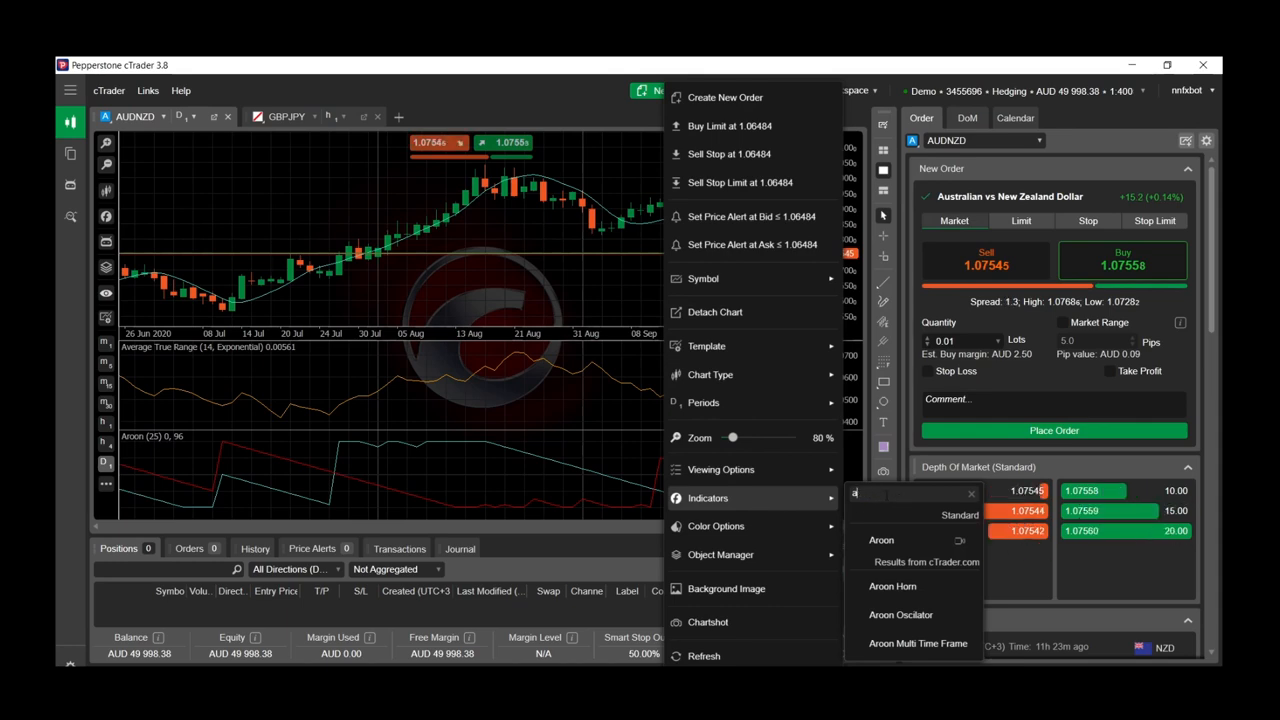
Search 'chai' and choose Chaikin Money Flow to configure it.
text(chai)
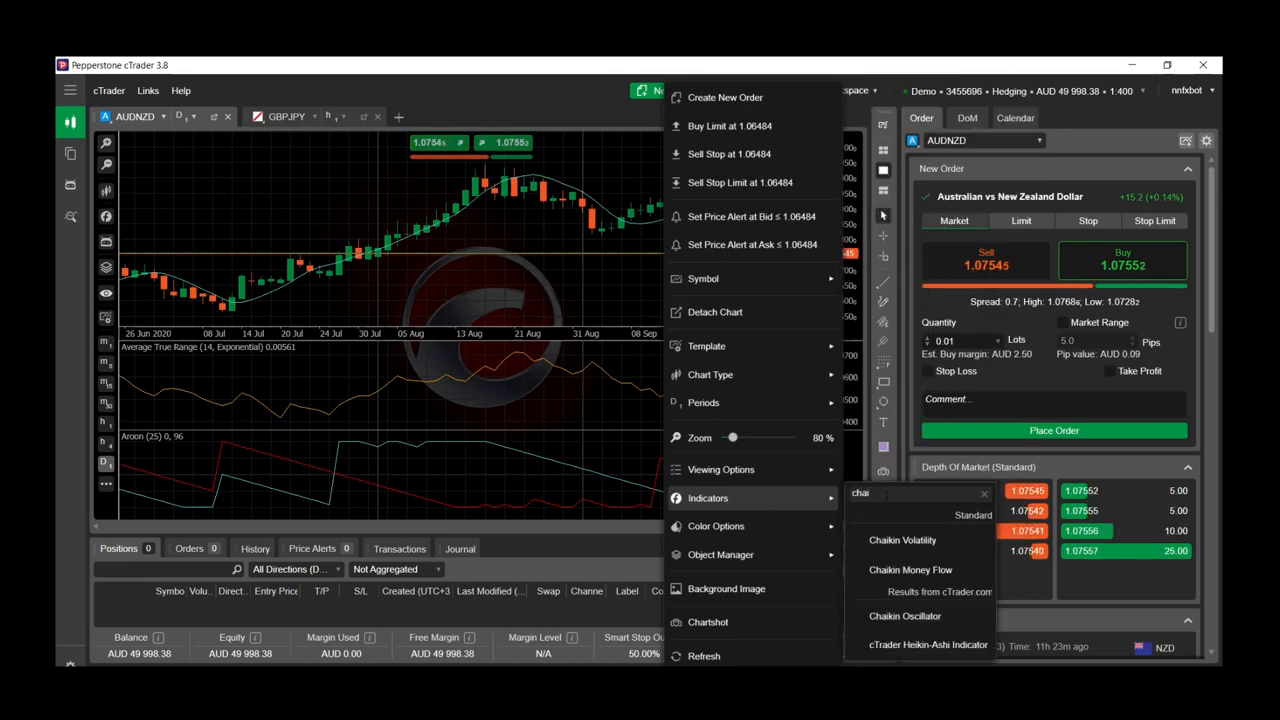
click(910, 568)
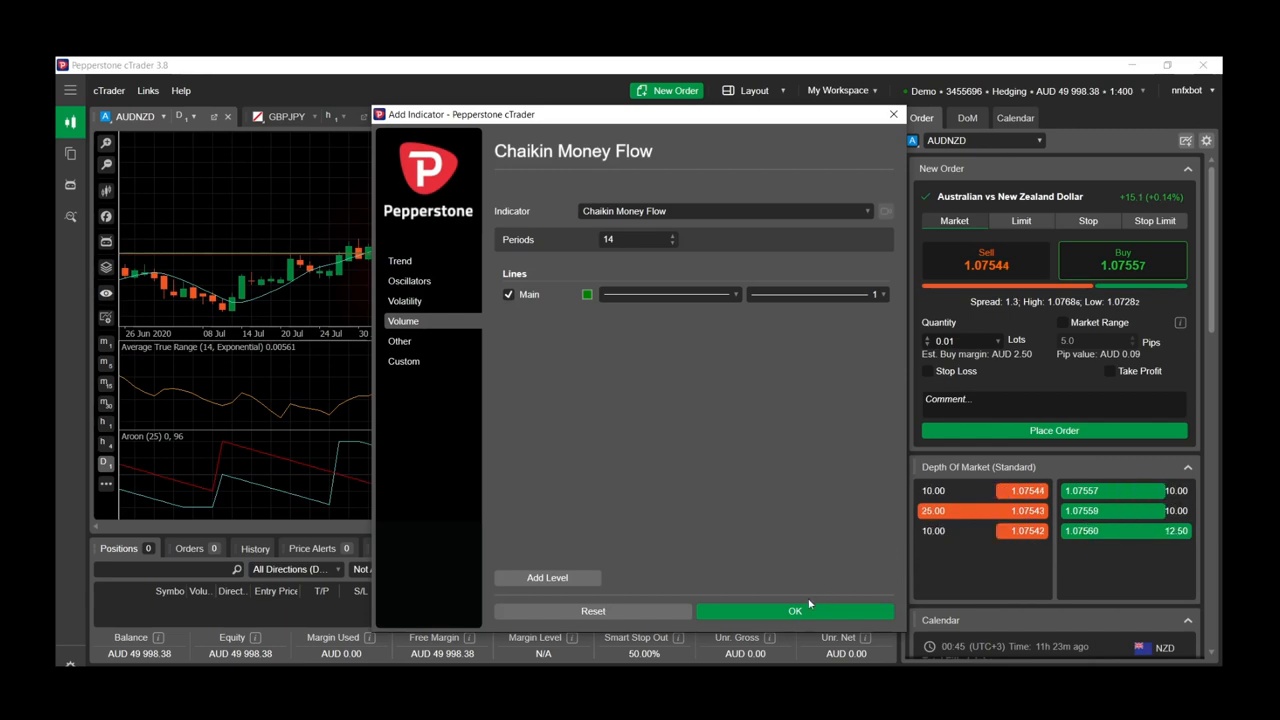
Add Chaikin Money Flow (14) beneath the chart with a reference level at 0.
click(794, 612)
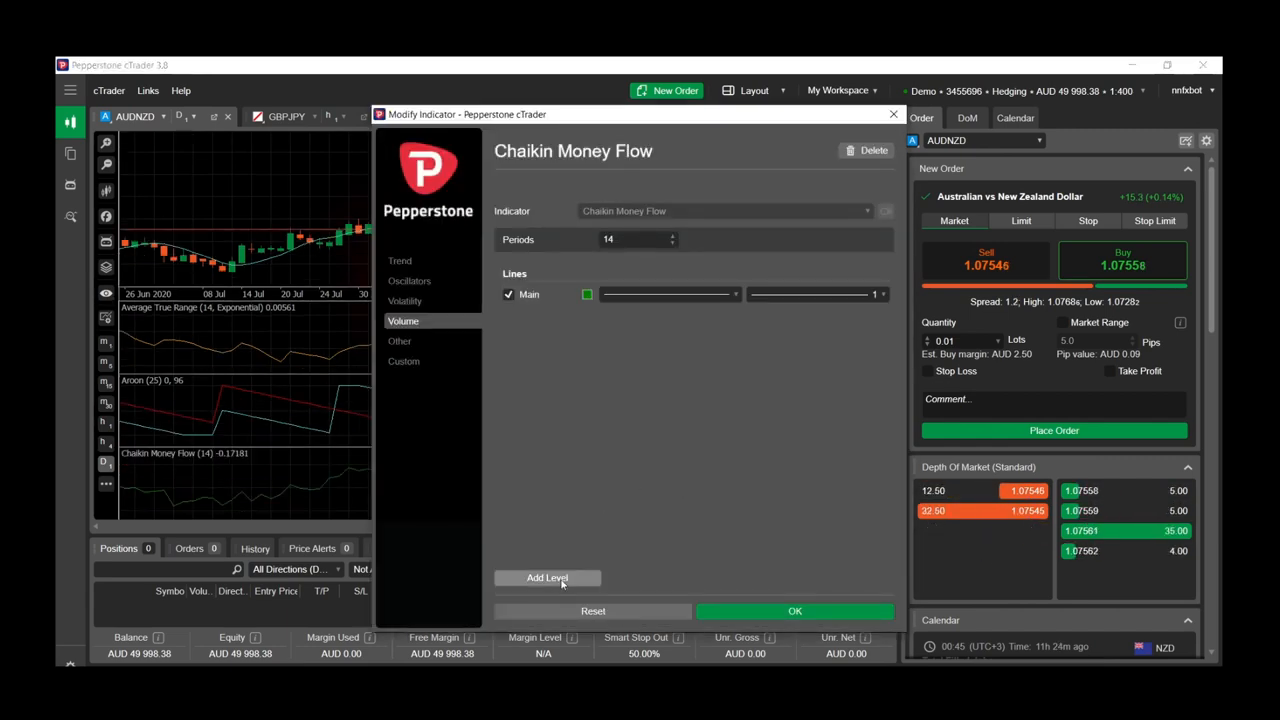
click(548, 576)
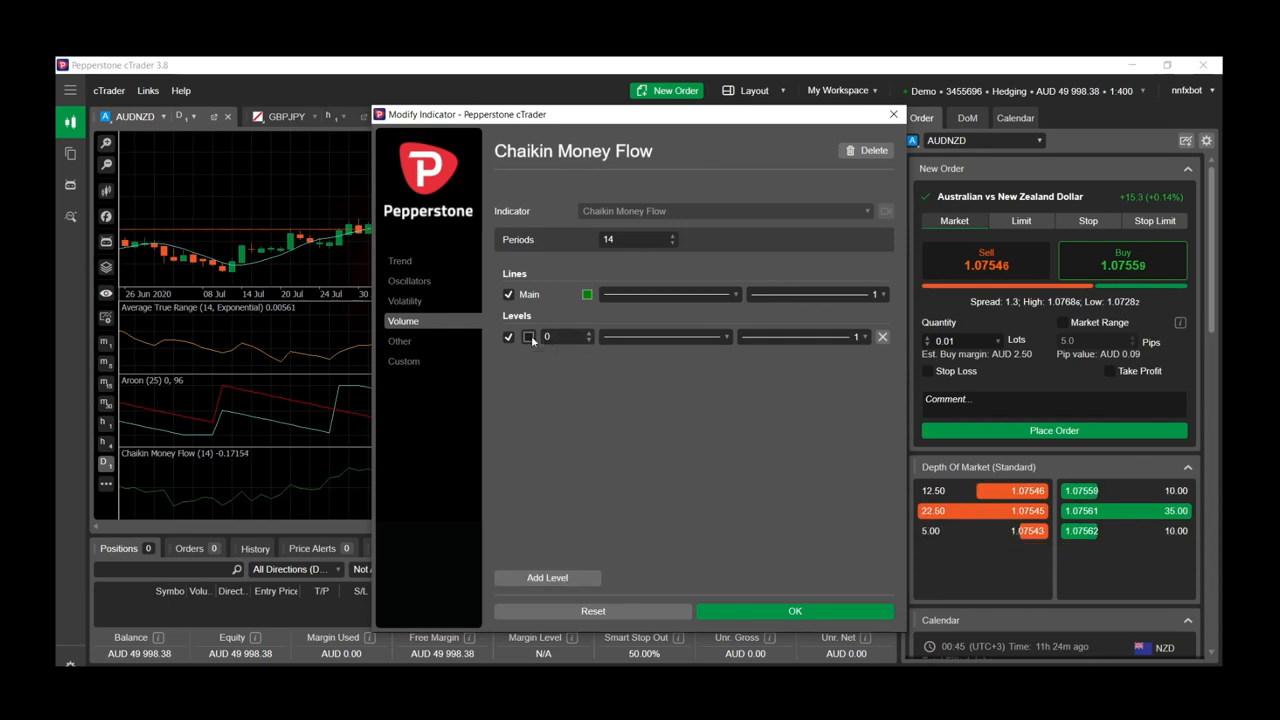
click(528, 336)
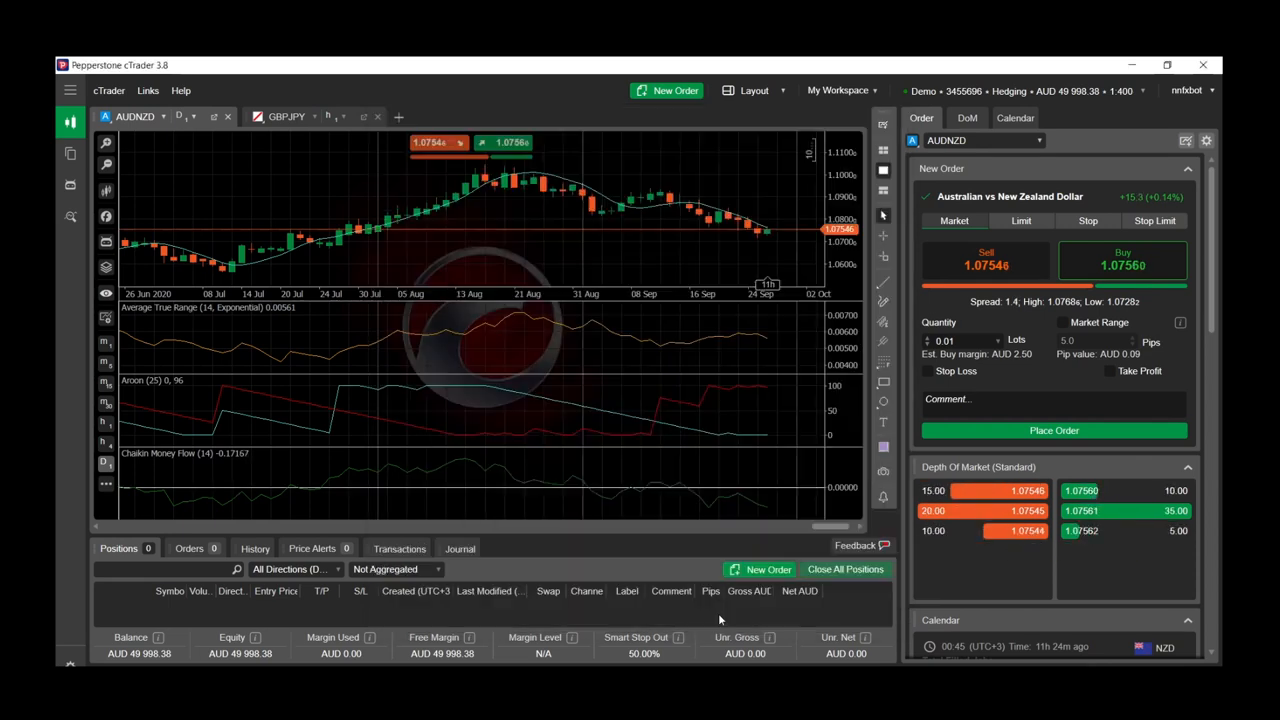
mouse_move(650, 344)
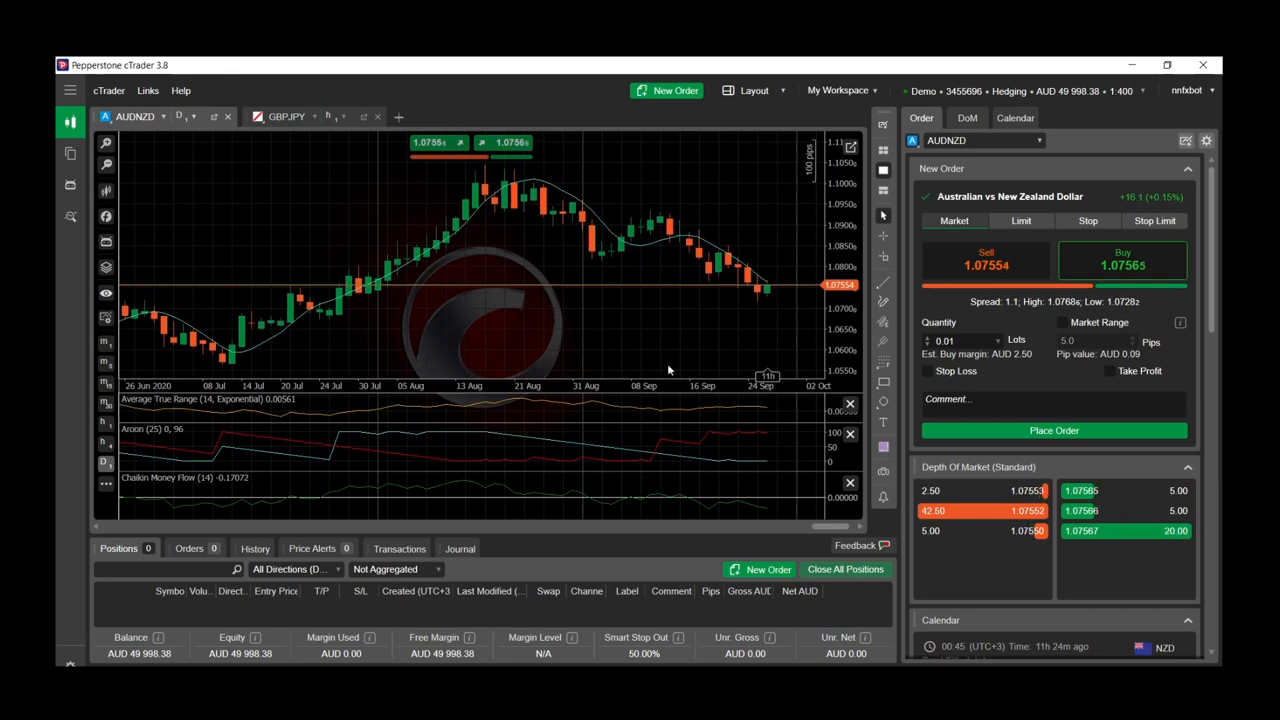
Search indicators for 'ssl' and open the SSL Channel listing from cTrader.com.
right_click(668, 314)
text(c)
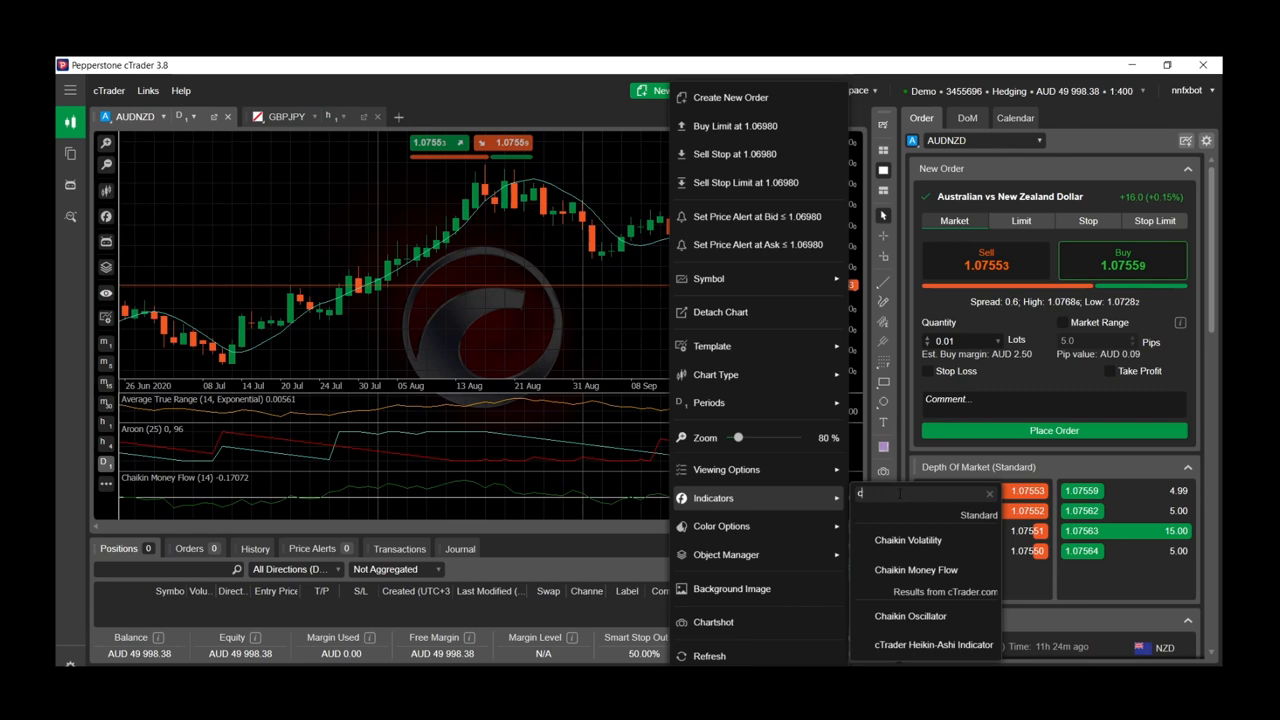
text(ssl)
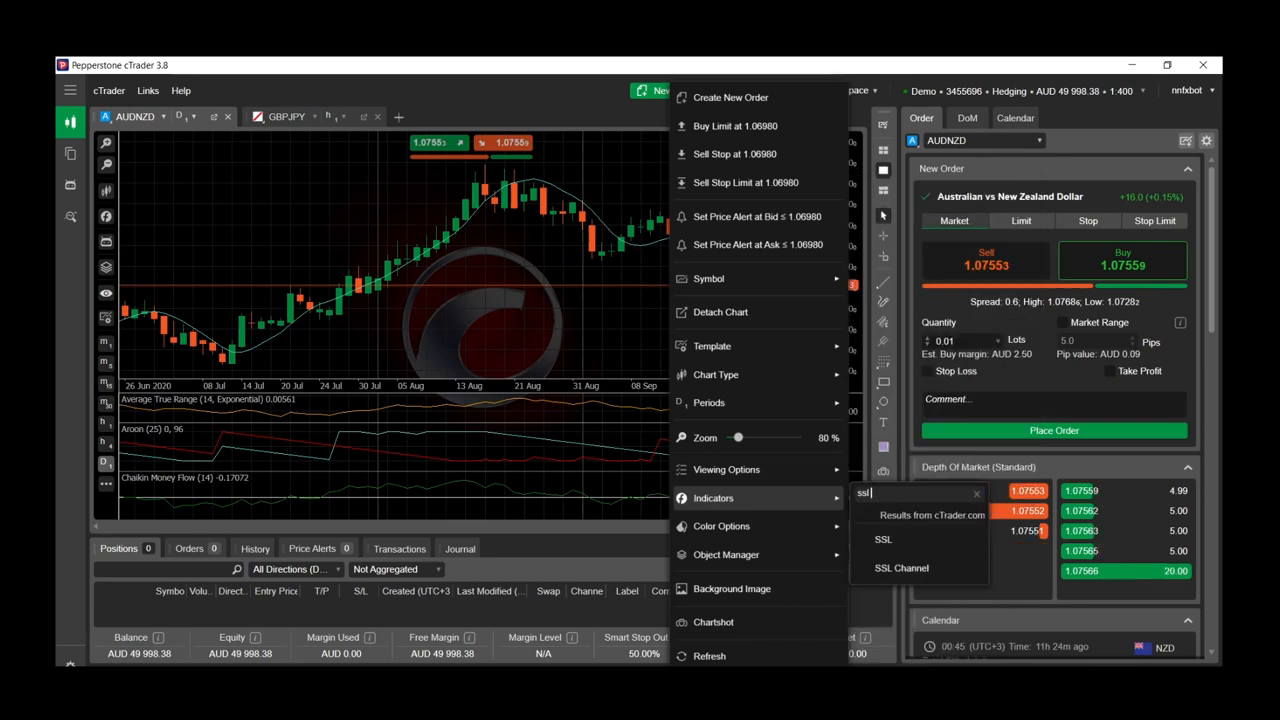
mouse_move(896, 524)
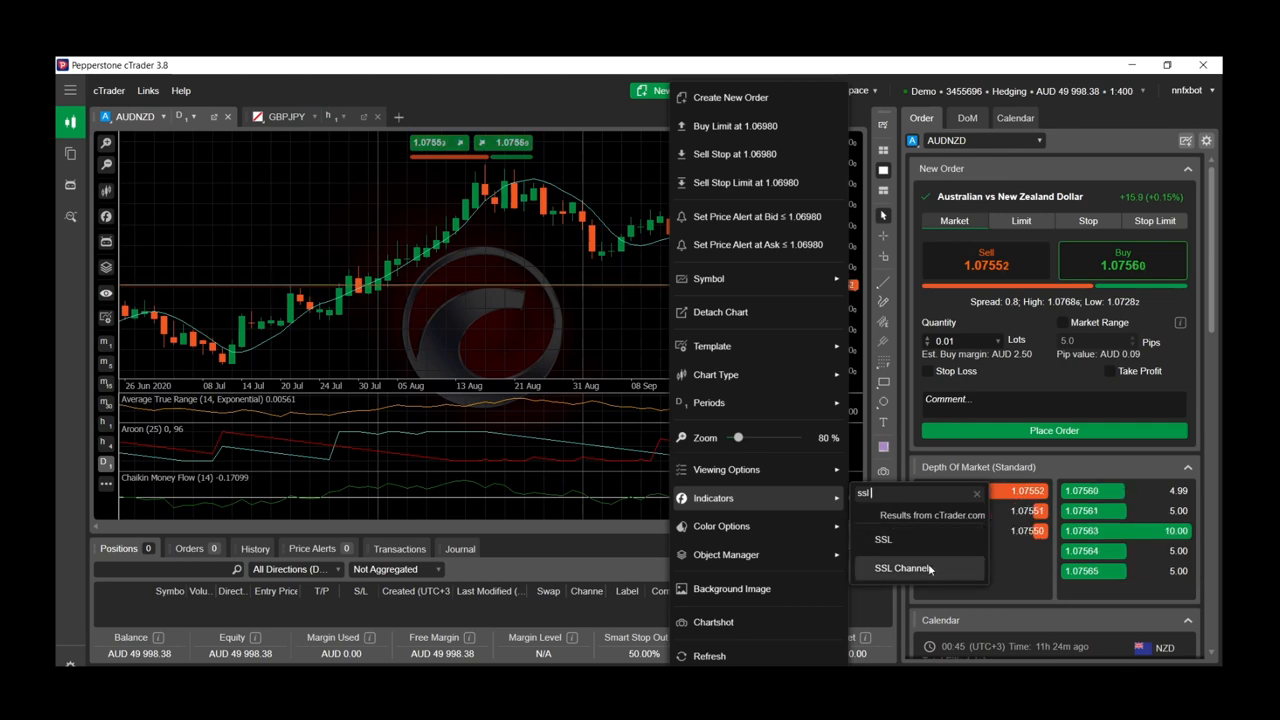
click(902, 568)
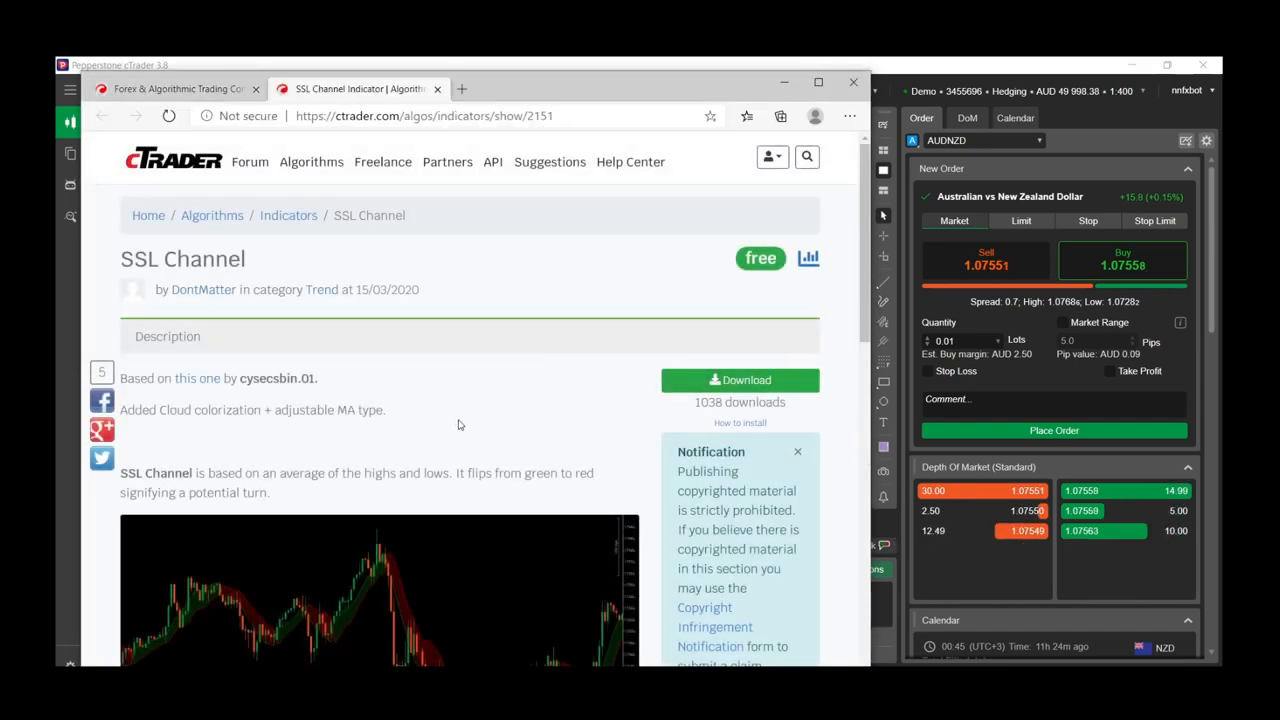
Review the SSL Channel page on ctrader.com and download the indicator.
scroll(down, 3)
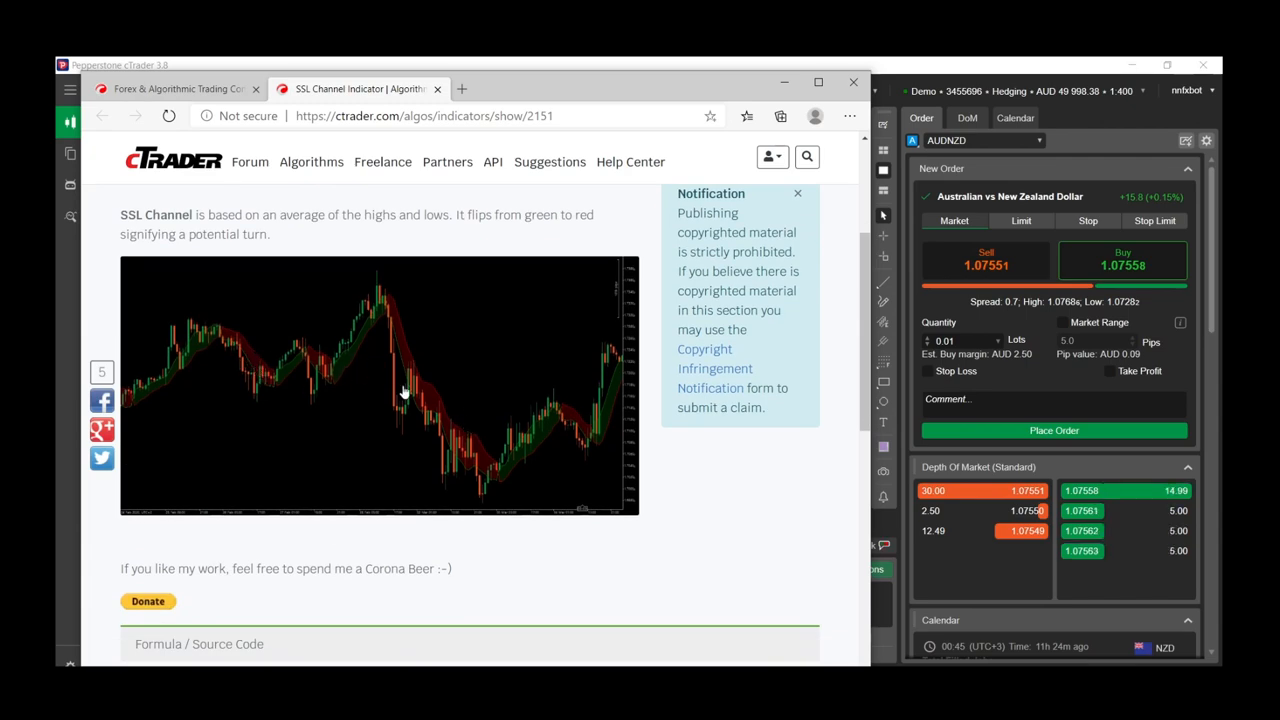
scroll(down, 3)
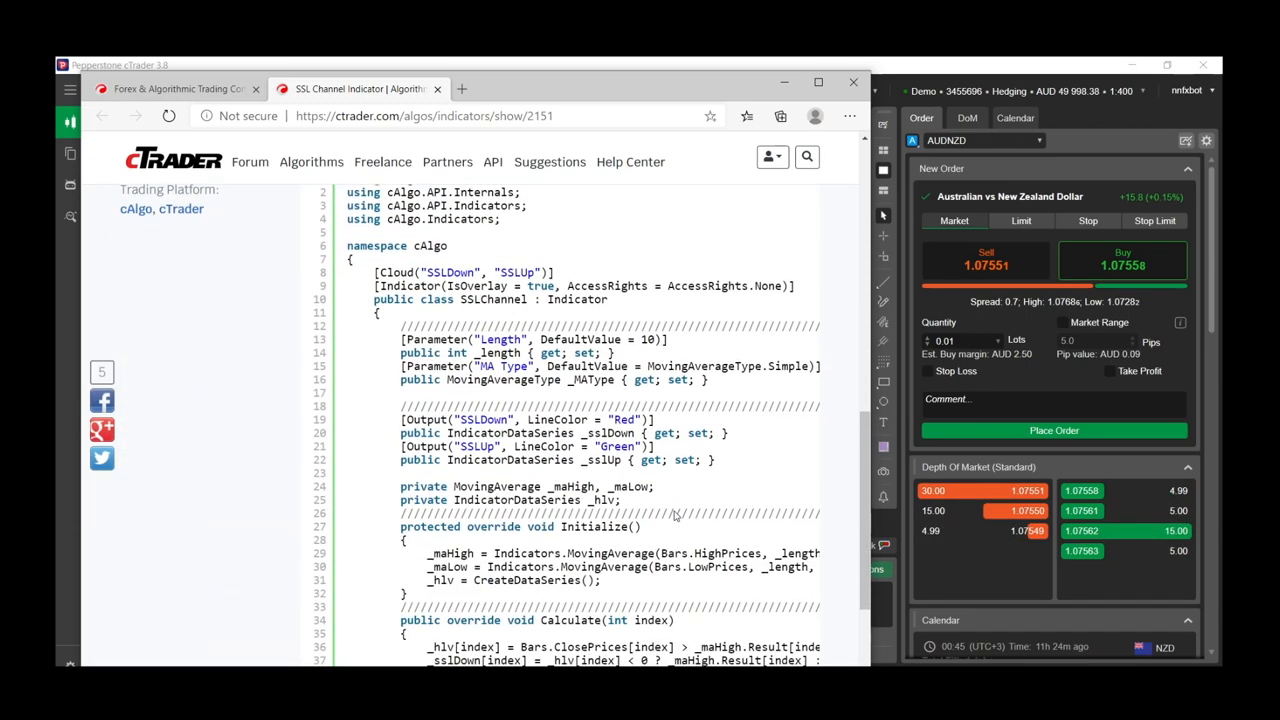
scroll(up, 3)
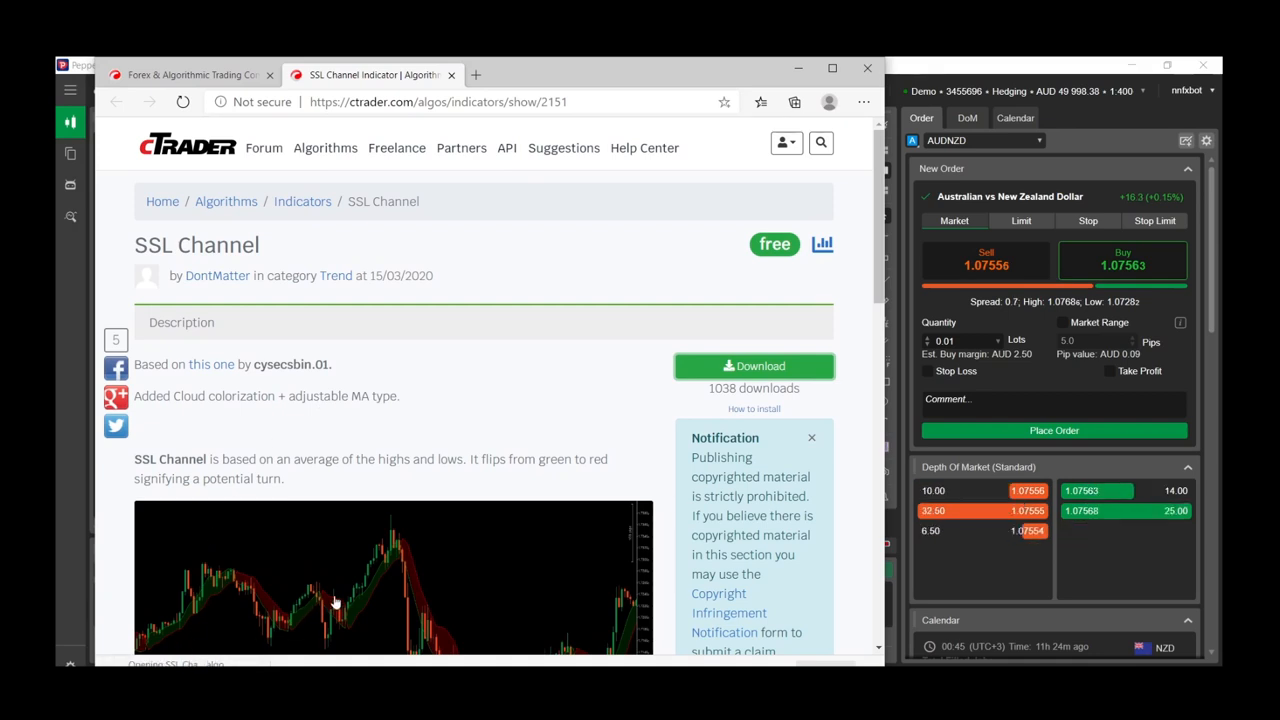
click(754, 364)
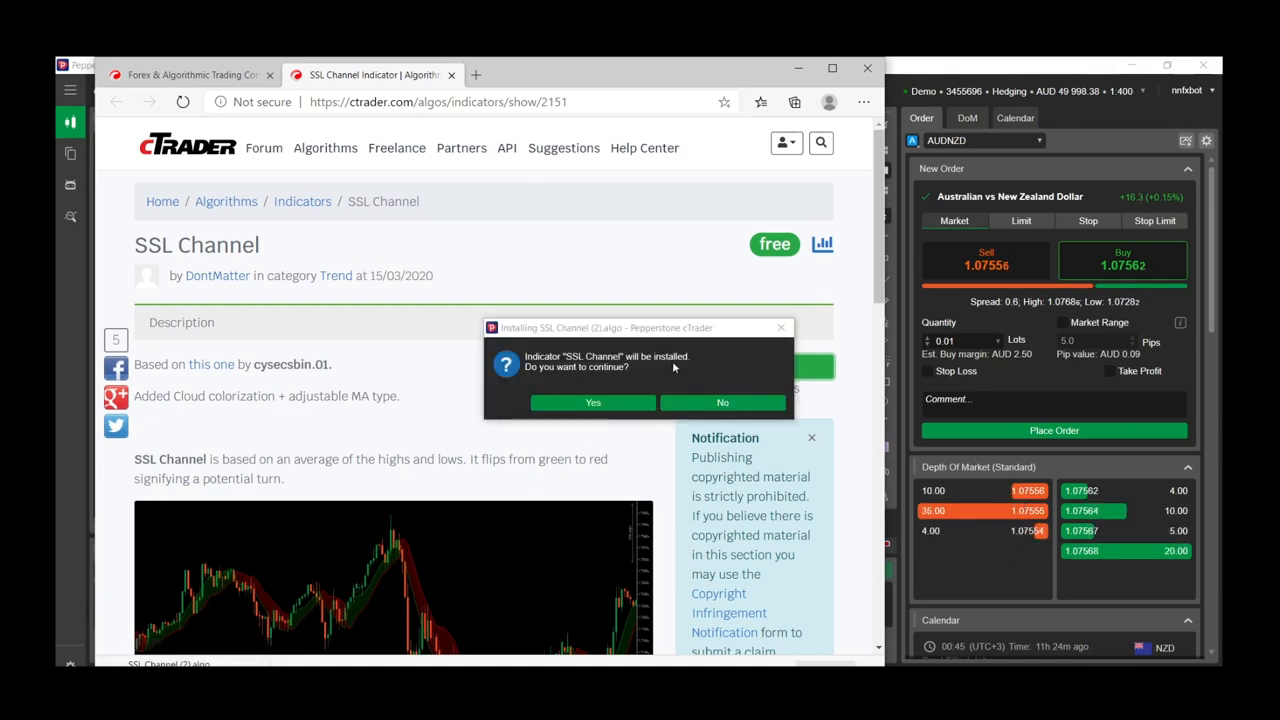
Finish installing SSL Channel and add it to the AUDNZD chart with default settings.
click(592, 402)
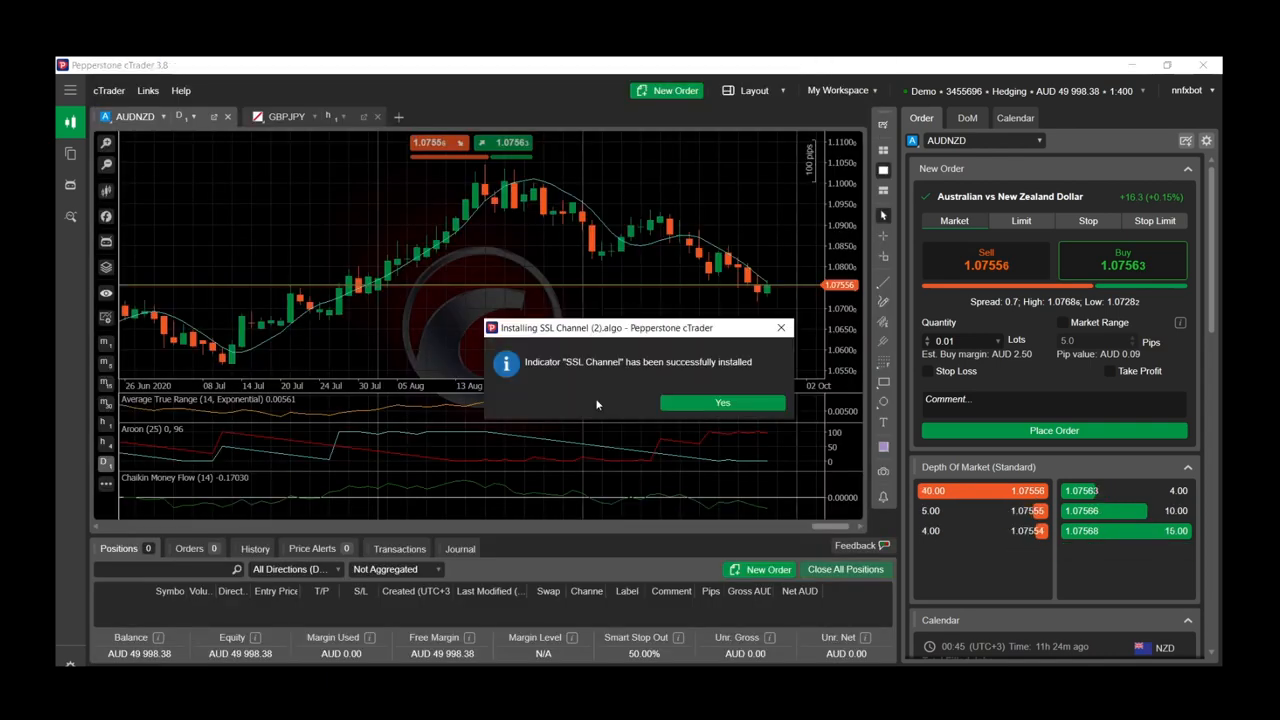
click(722, 402)
text(ssl)
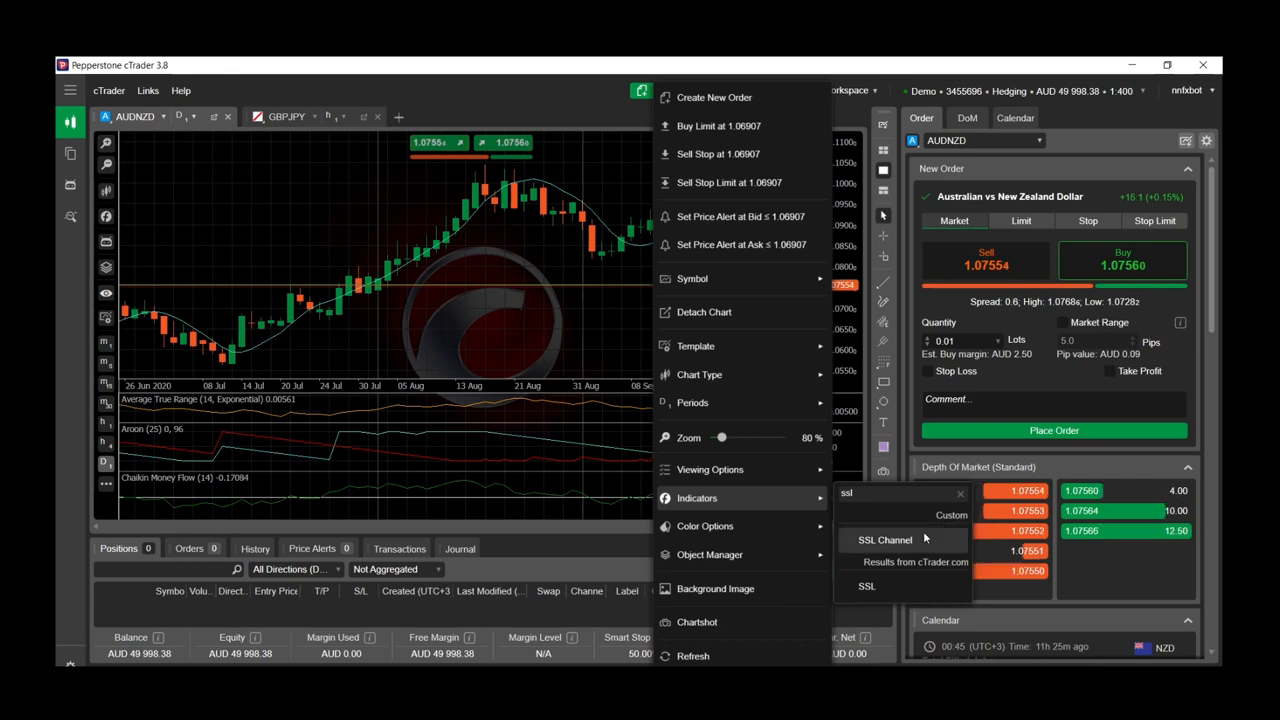
click(884, 540)
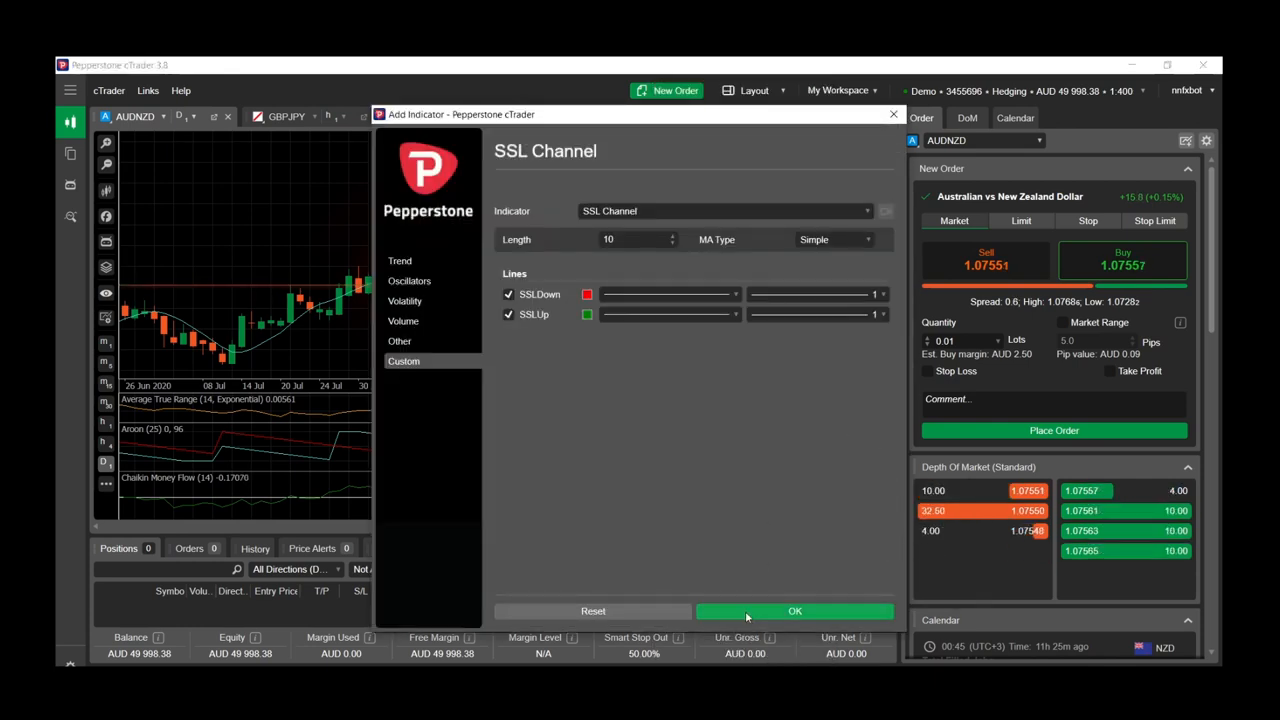
click(794, 612)
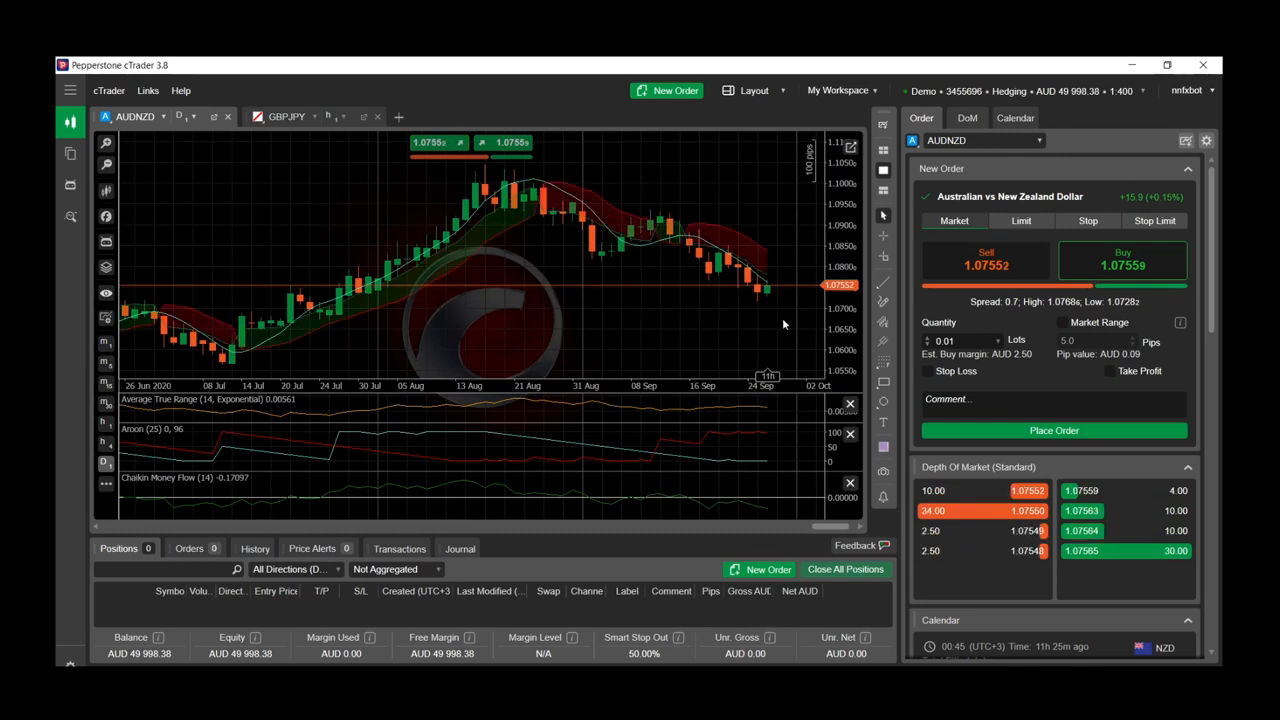
mouse_move(562, 280)
text(NNF)
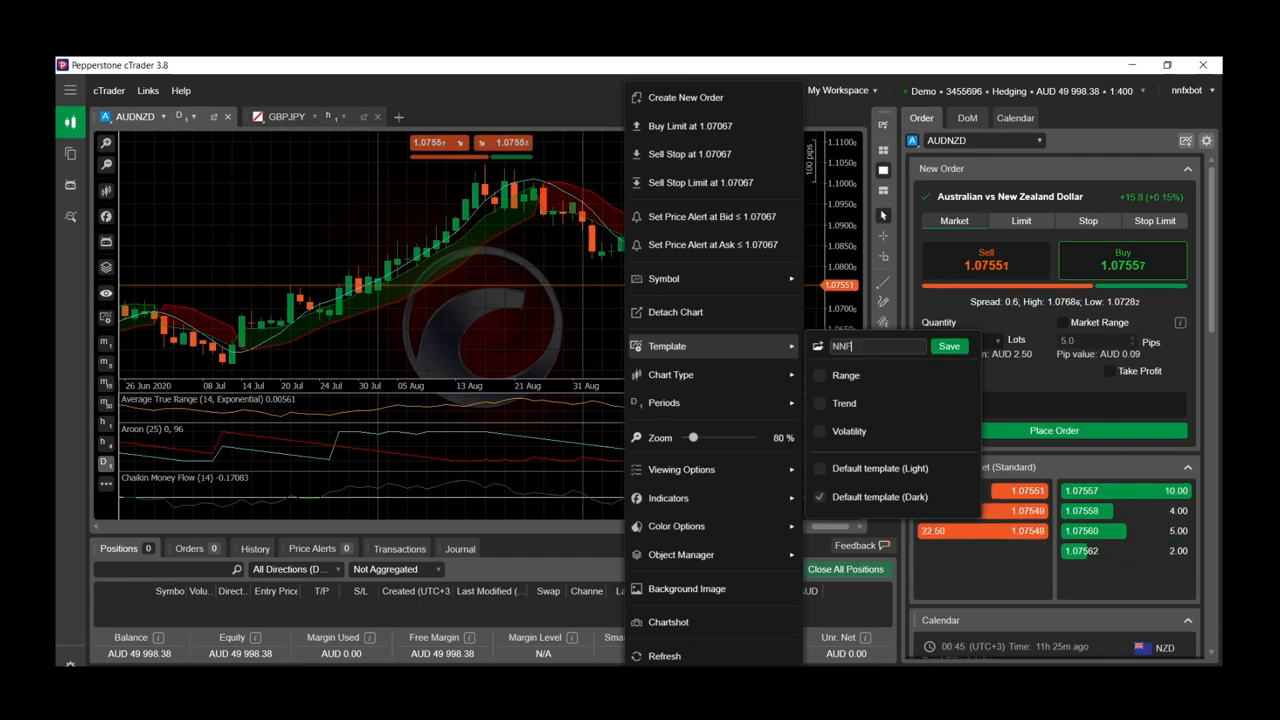
Save the setup as the NNFX template, close the GBPJPY chart and search the watchlist for 'usdnzd'.
click(948, 344)
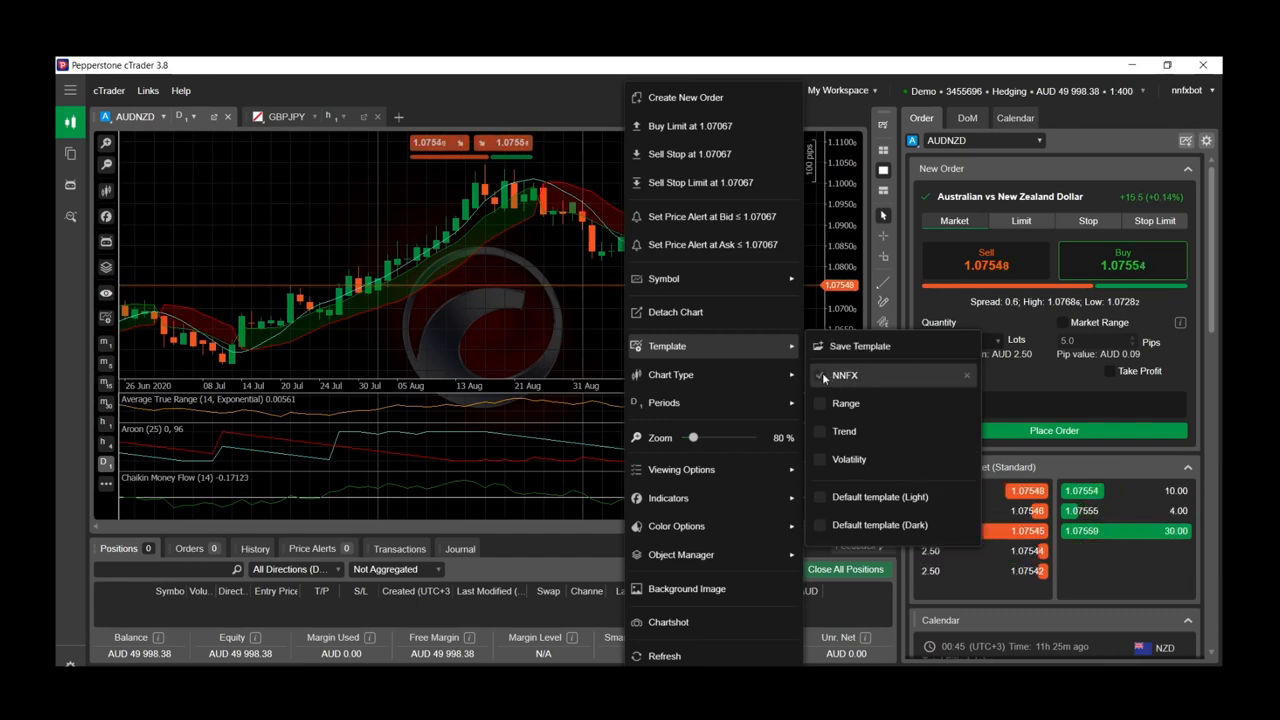
click(844, 376)
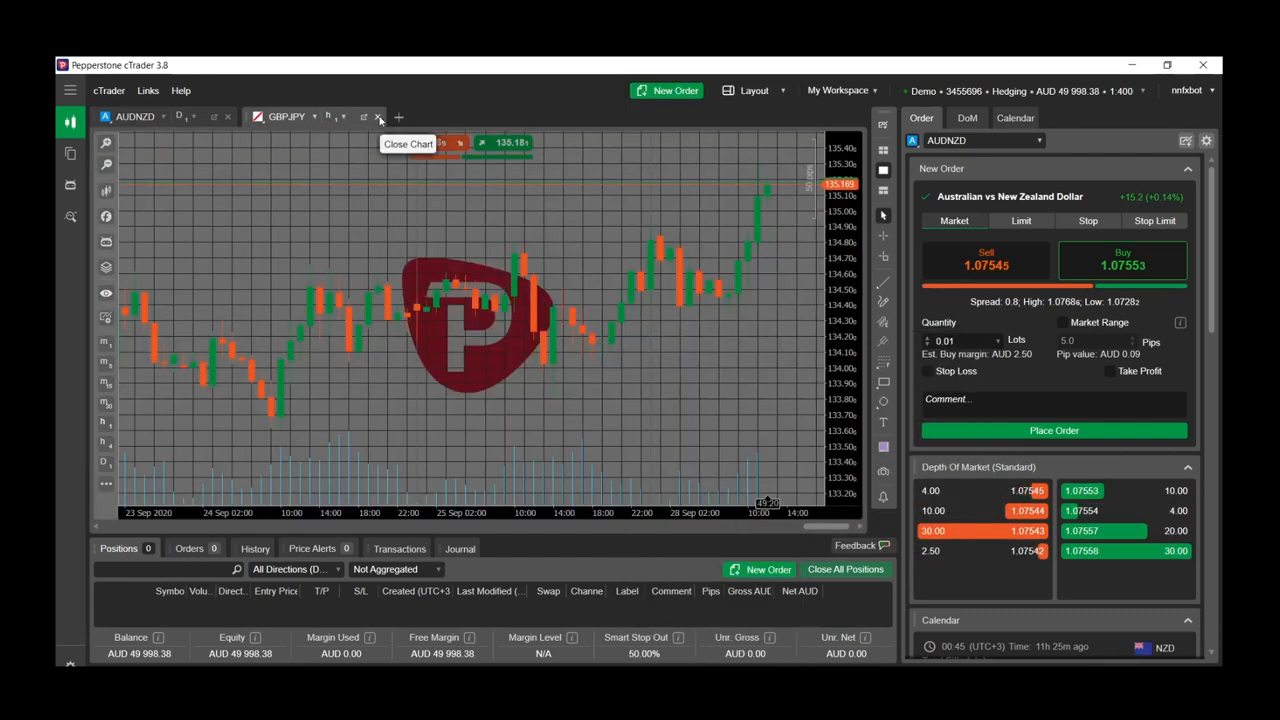
click(378, 116)
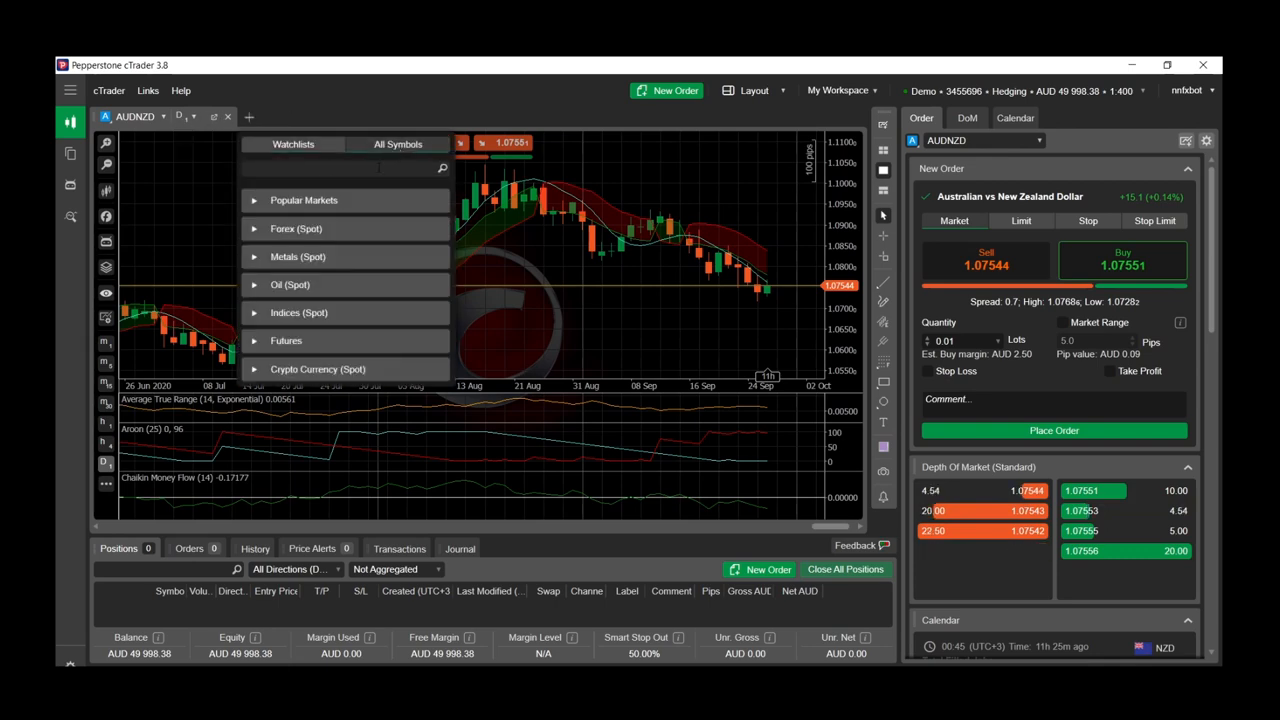
text(usdnzd)
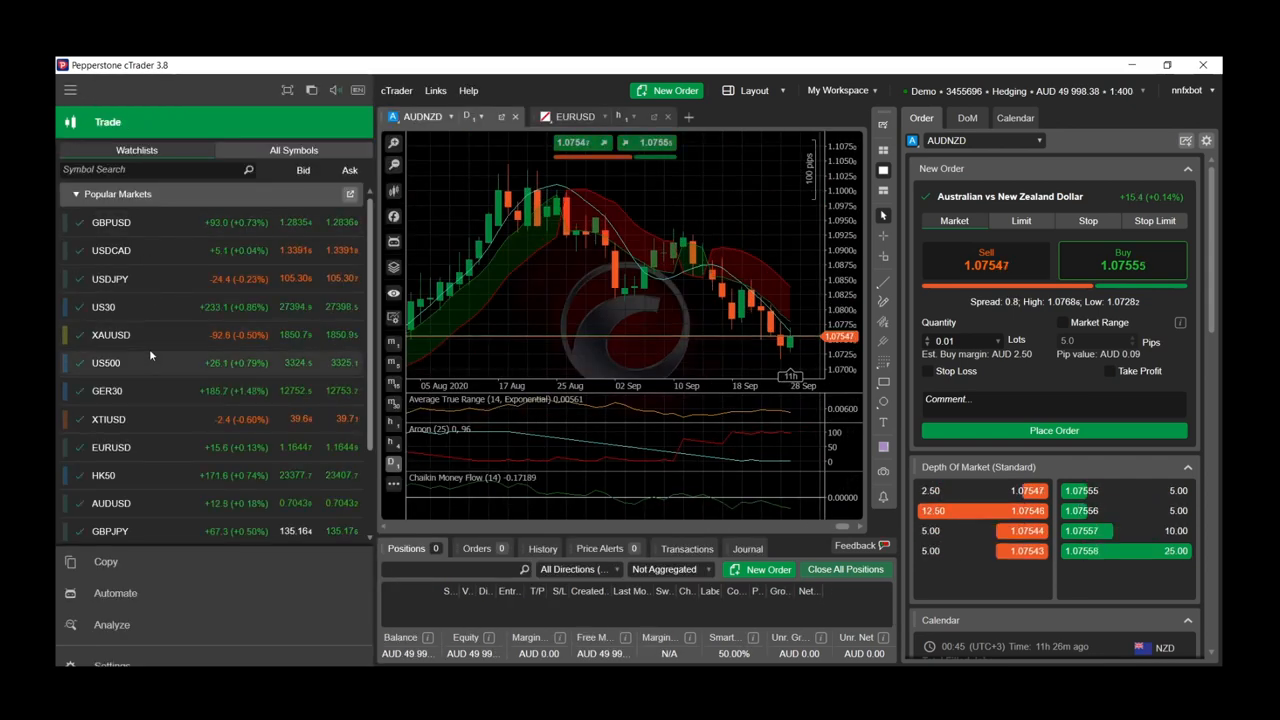
Expand Forex (Spot), find NZDUSD under FX Minors and load it on the indicator chart.
click(110, 222)
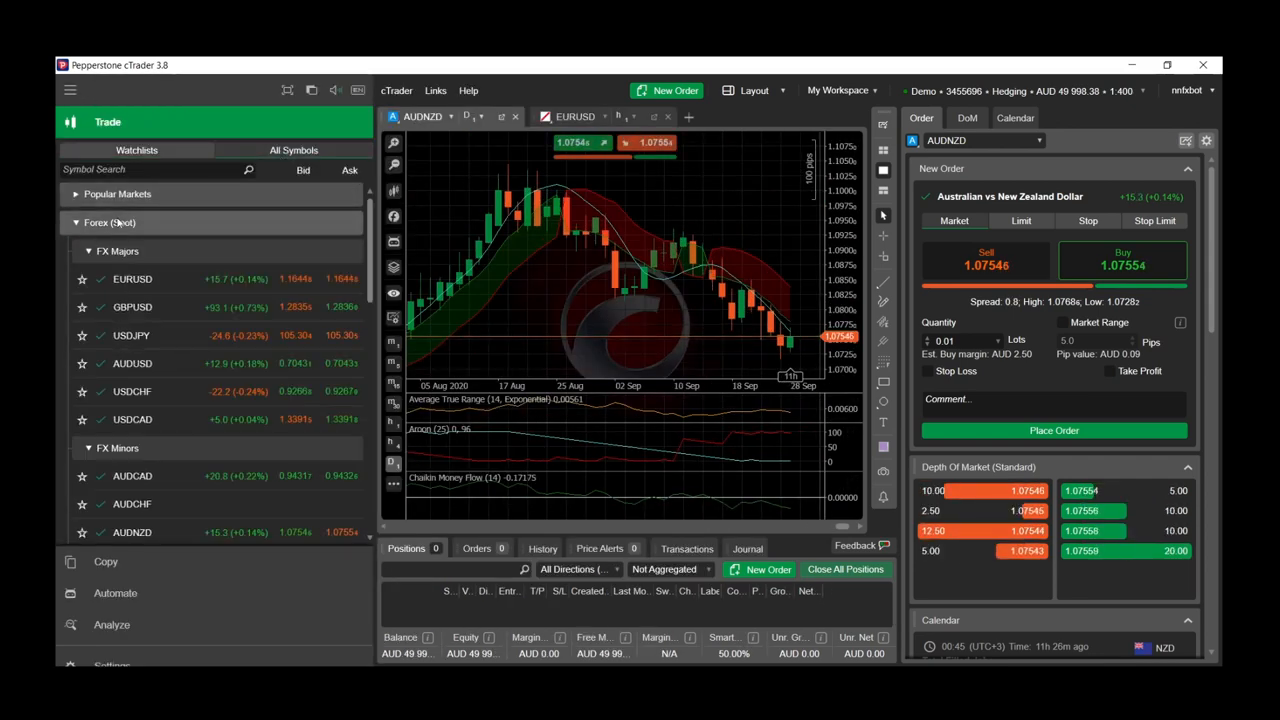
scroll(down, 3)
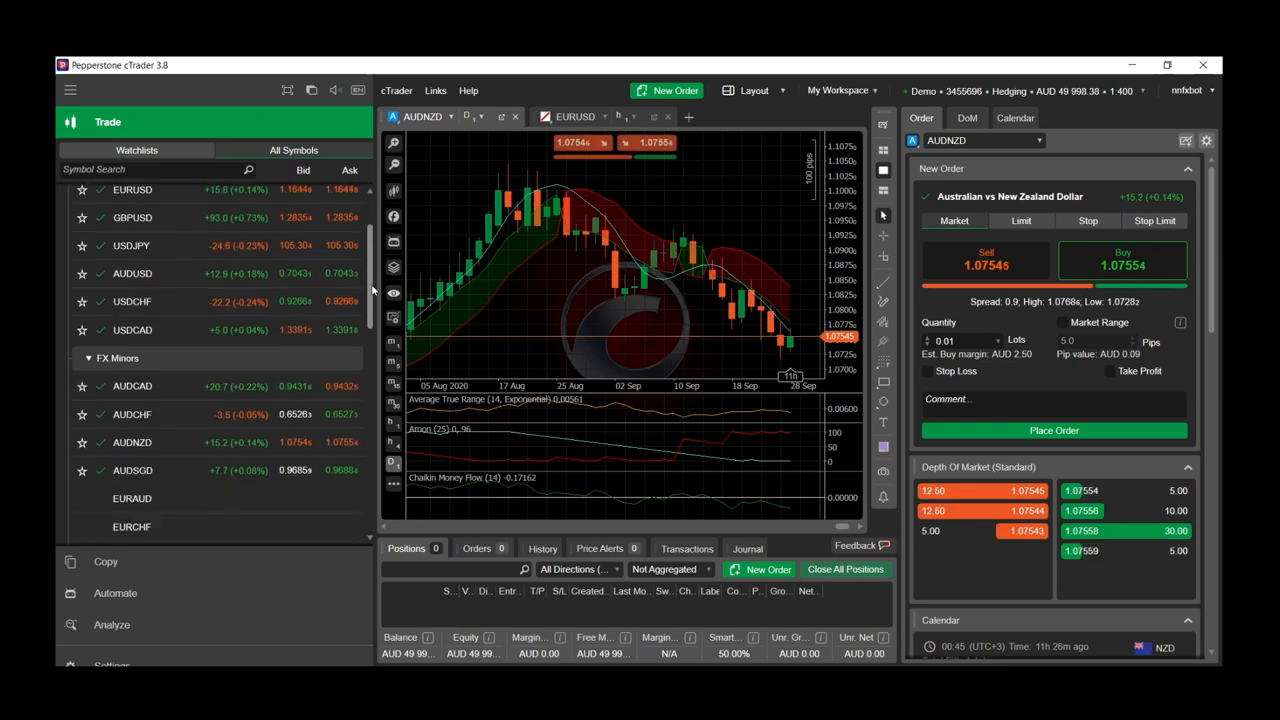
scroll(down, 3)
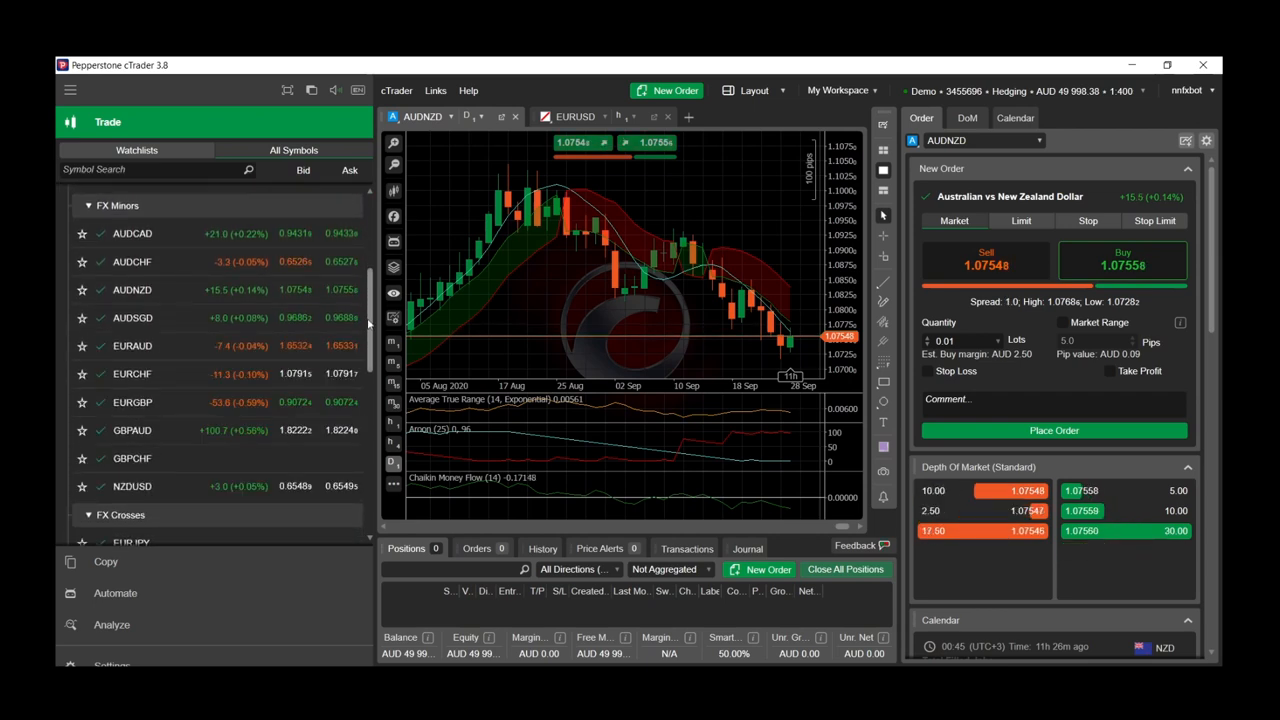
click(132, 486)
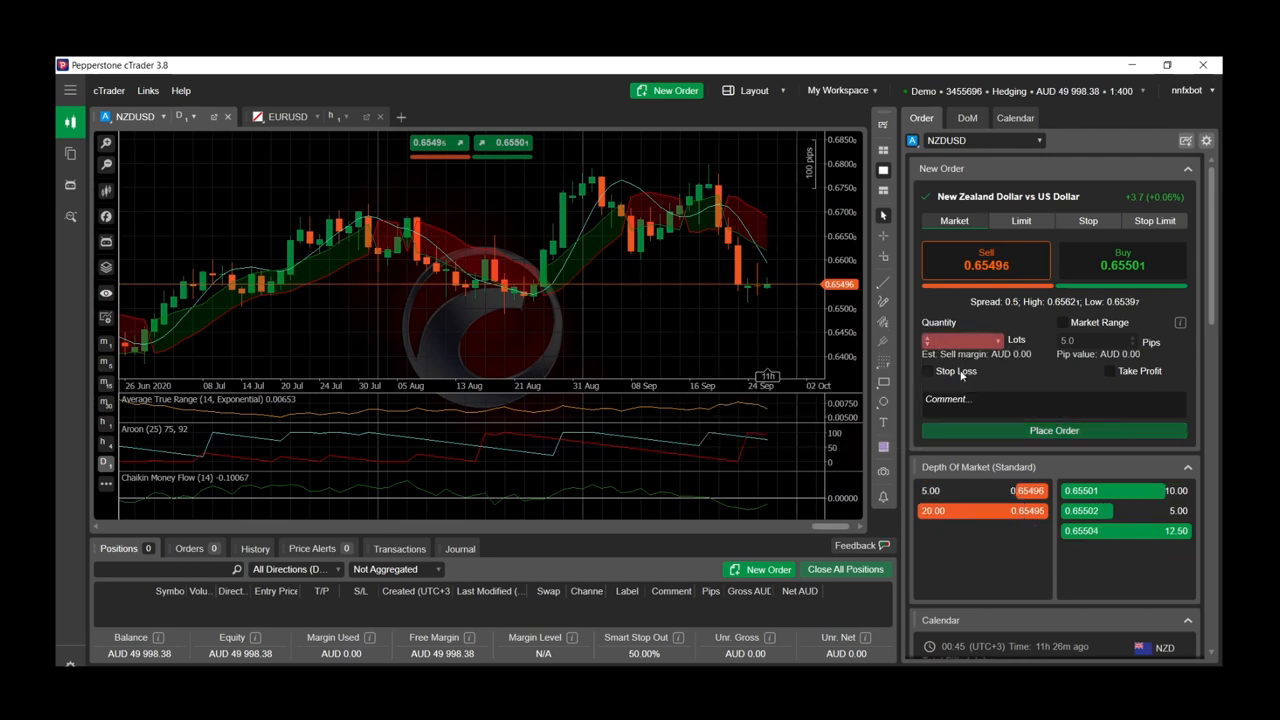
Enable the stop loss and place the 0.36-lot NZDUSD sell order.
click(928, 370)
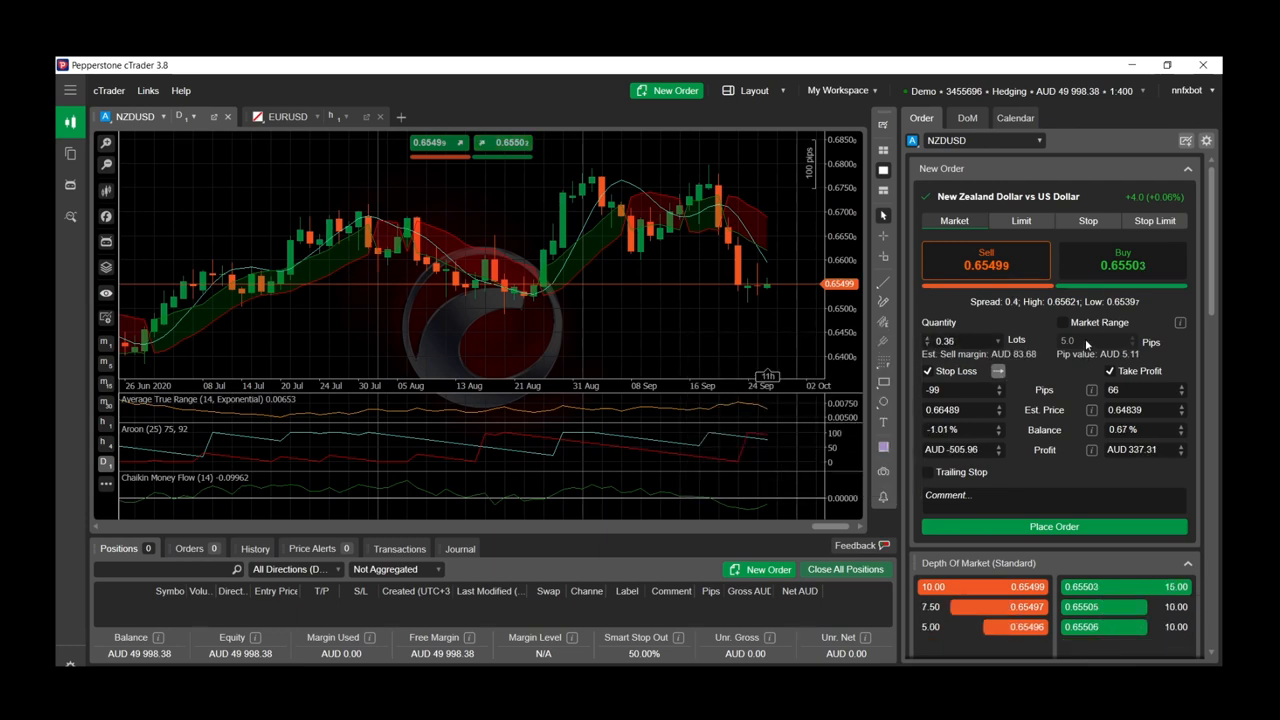
mouse_move(1052, 528)
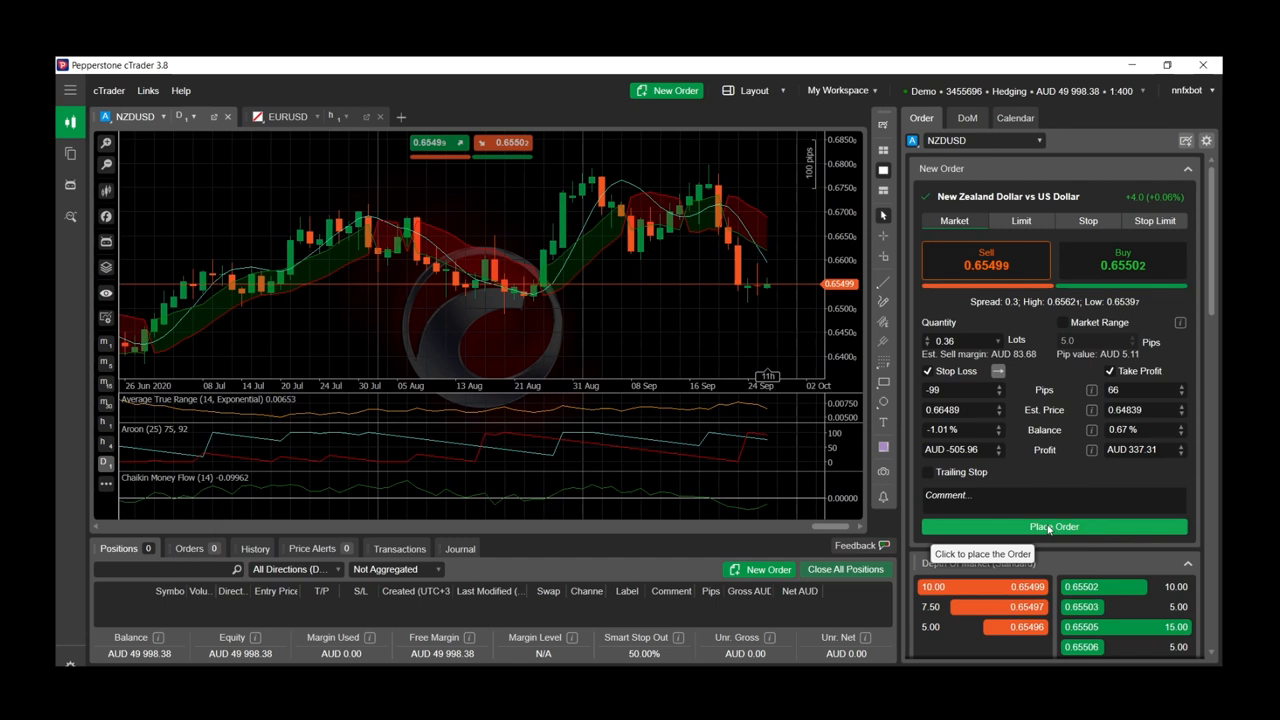
click(1052, 528)
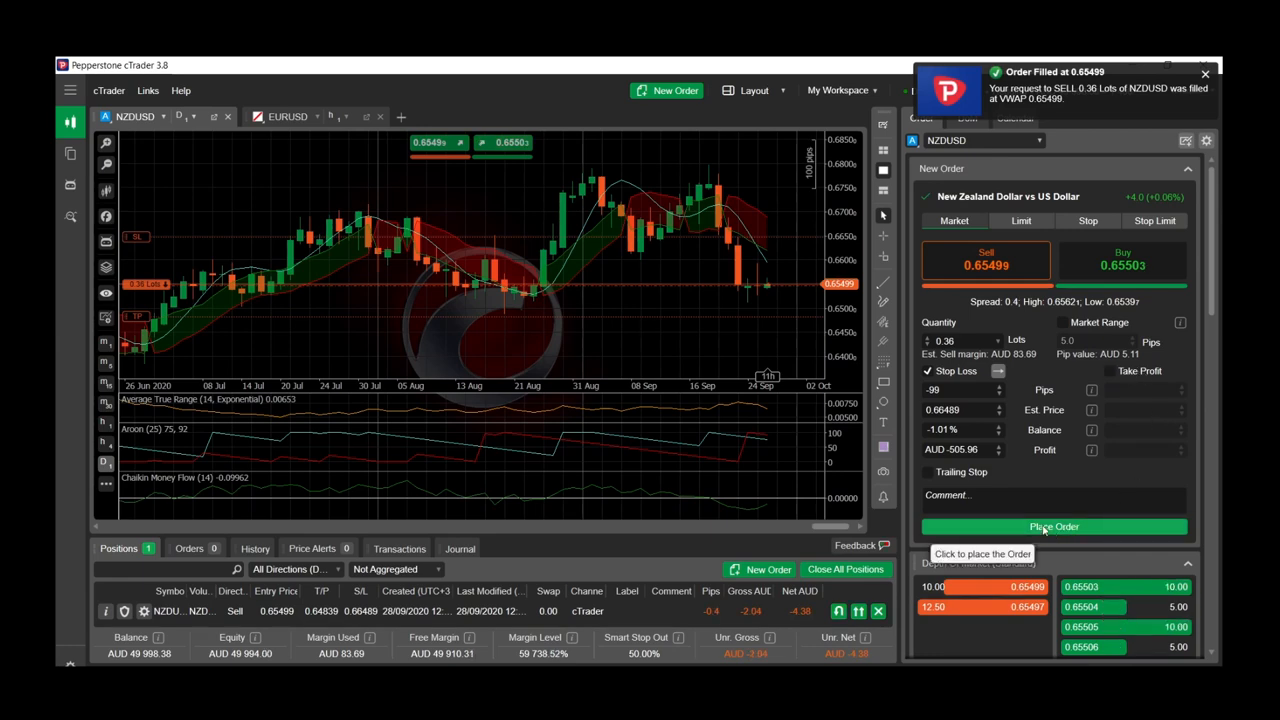
Place a second identical 0.36-lot NZDUSD sell order.
click(1052, 526)
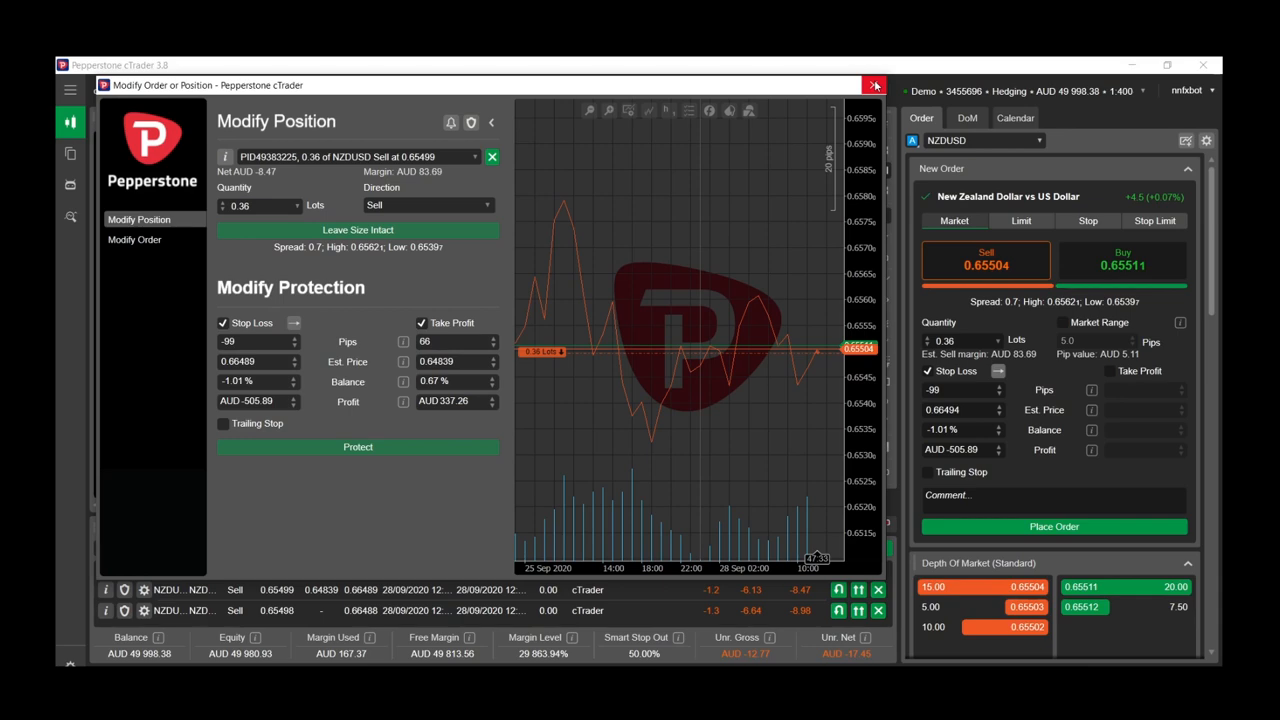
Dismiss the Modify Position and QuickTrade dialogs, then close all open NZDUSD positions and confirm.
click(874, 84)
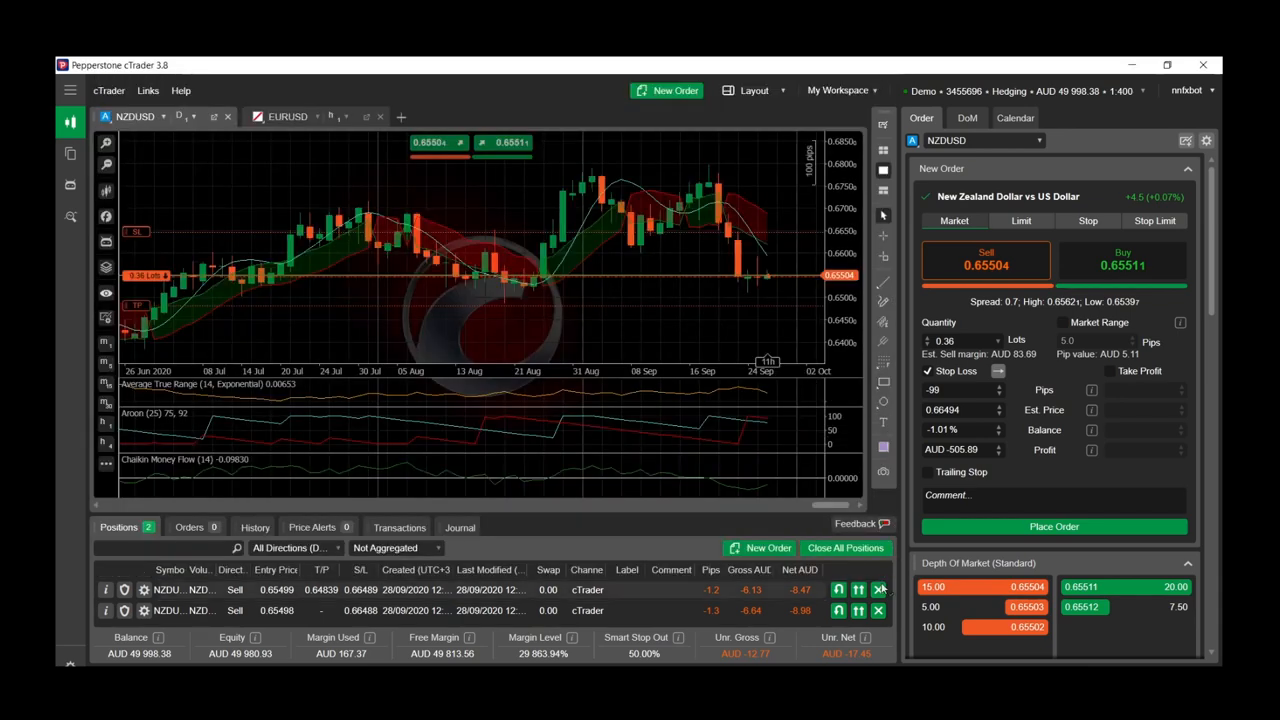
click(844, 548)
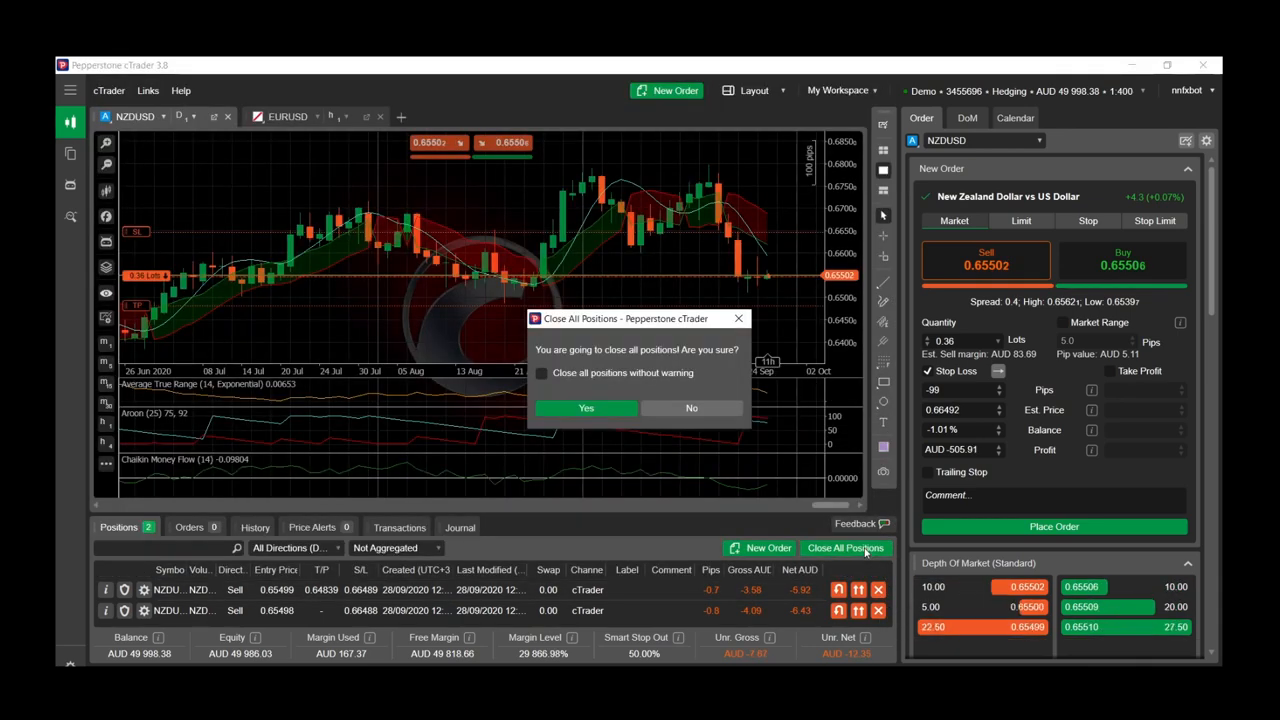
click(692, 408)
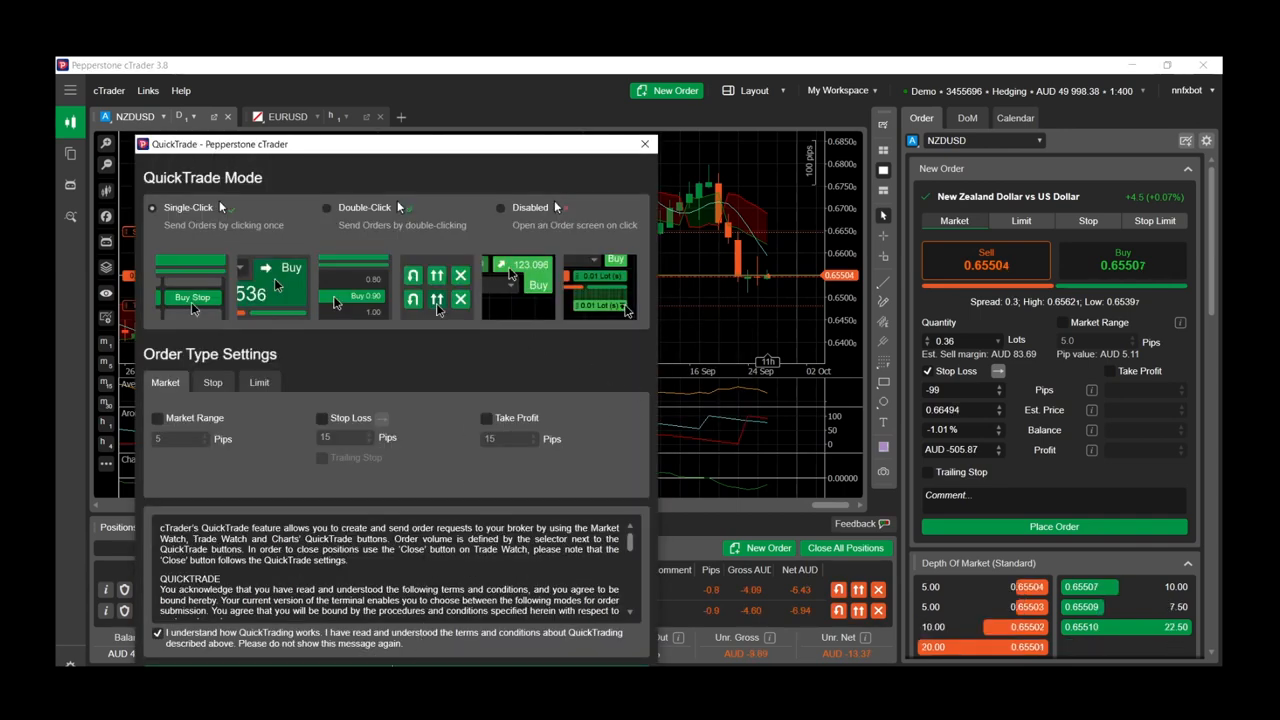
click(644, 144)
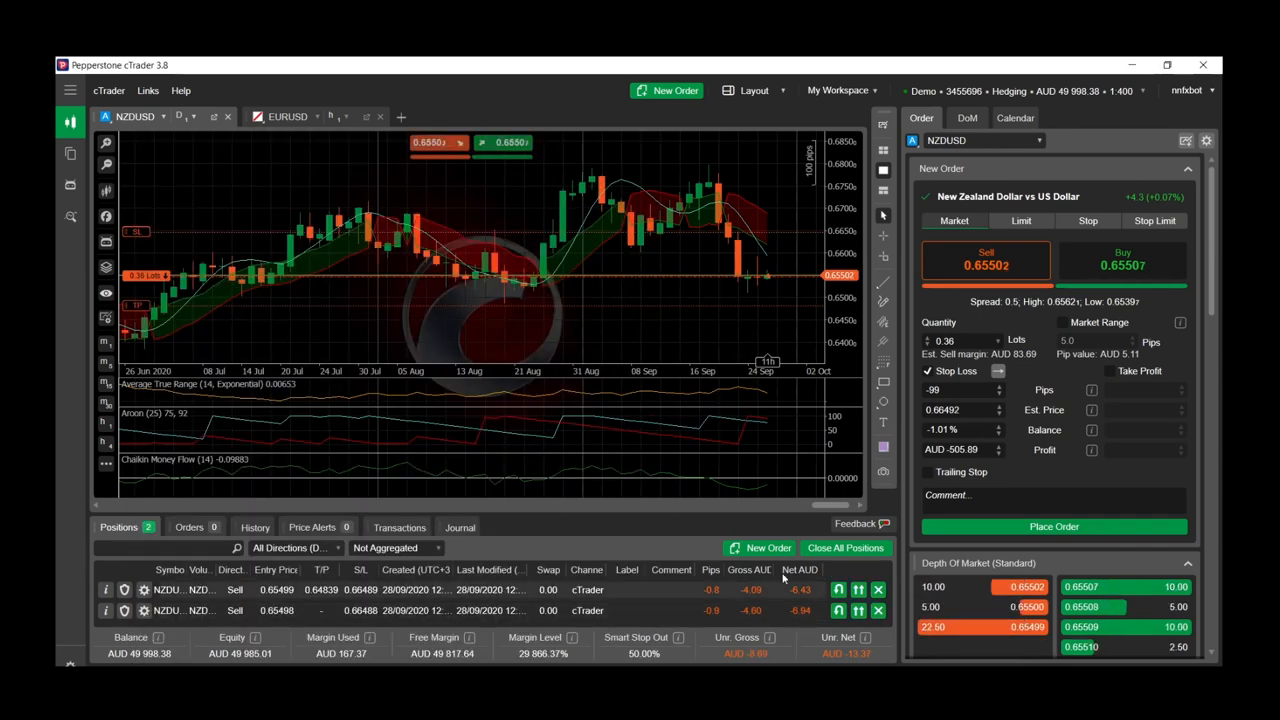
click(844, 548)
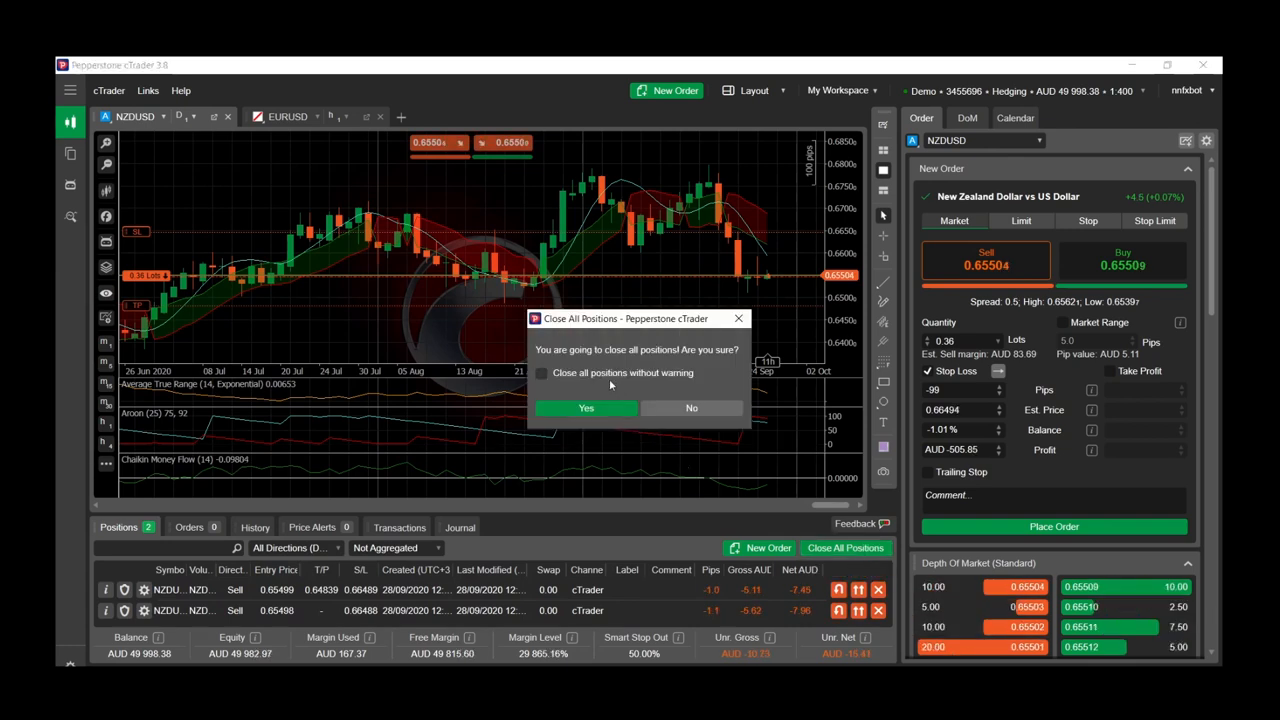
click(586, 408)
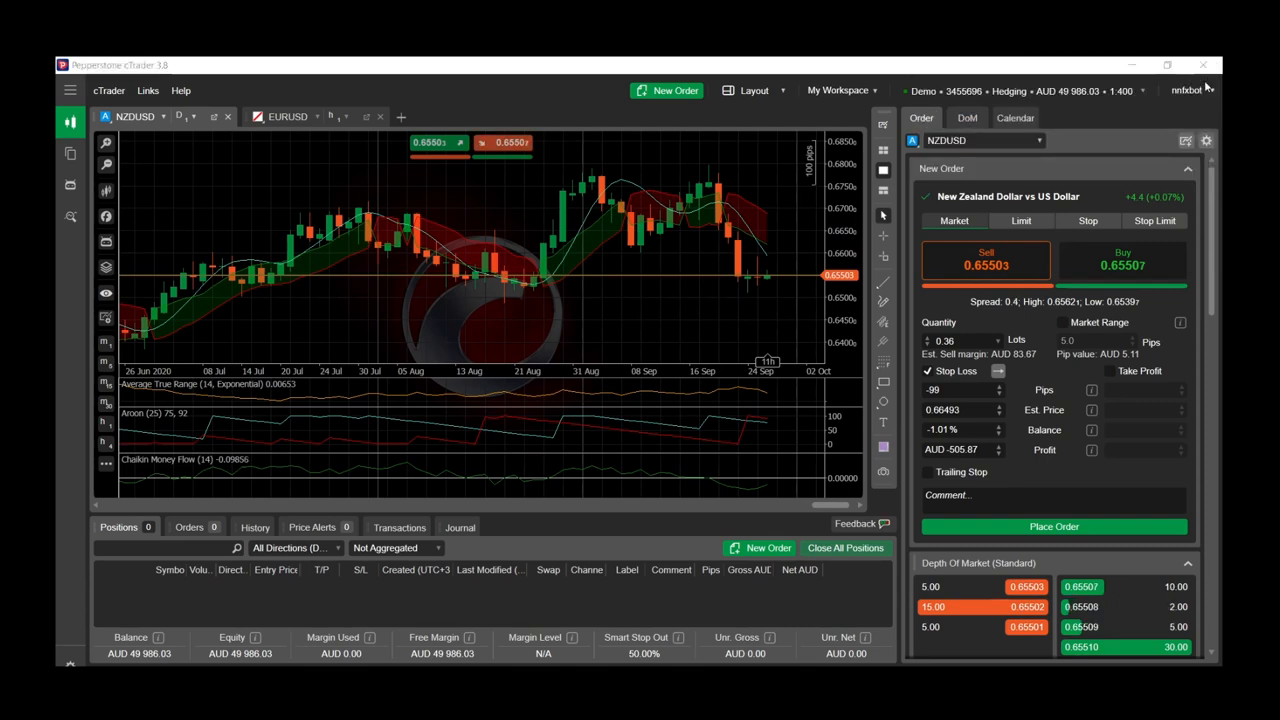
mouse_move(476, 280)
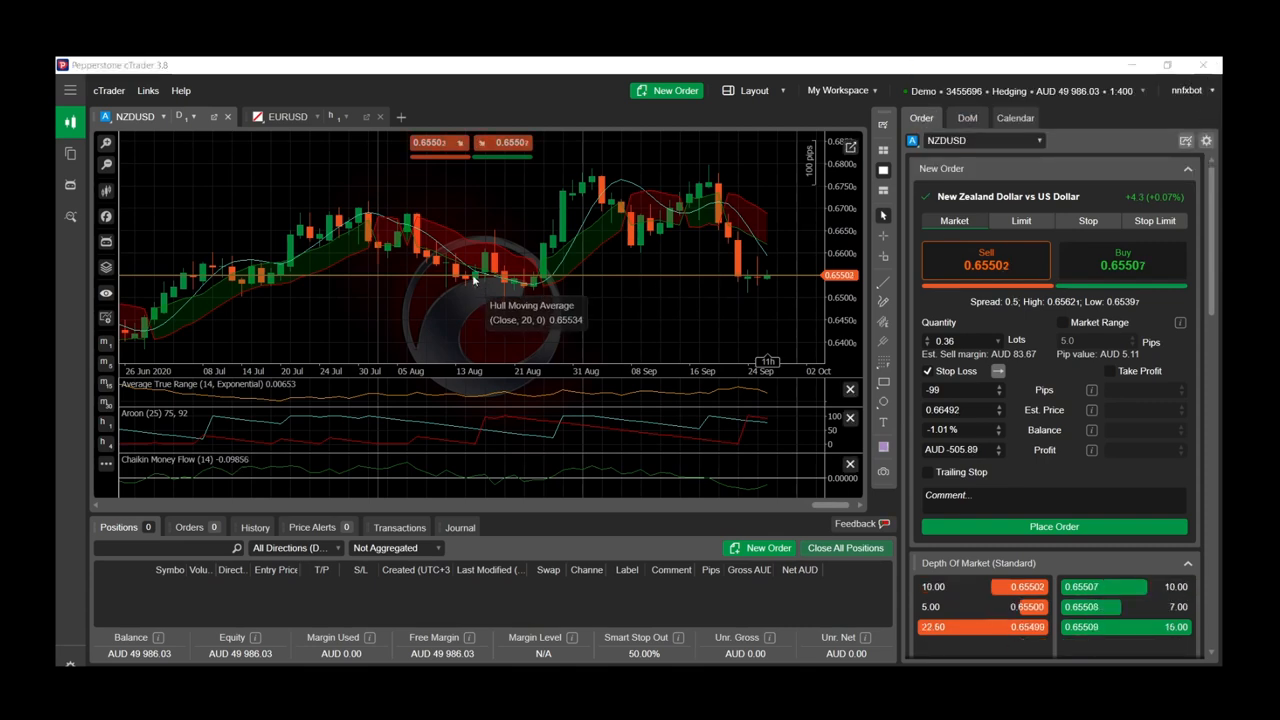
mouse_move(156, 164)
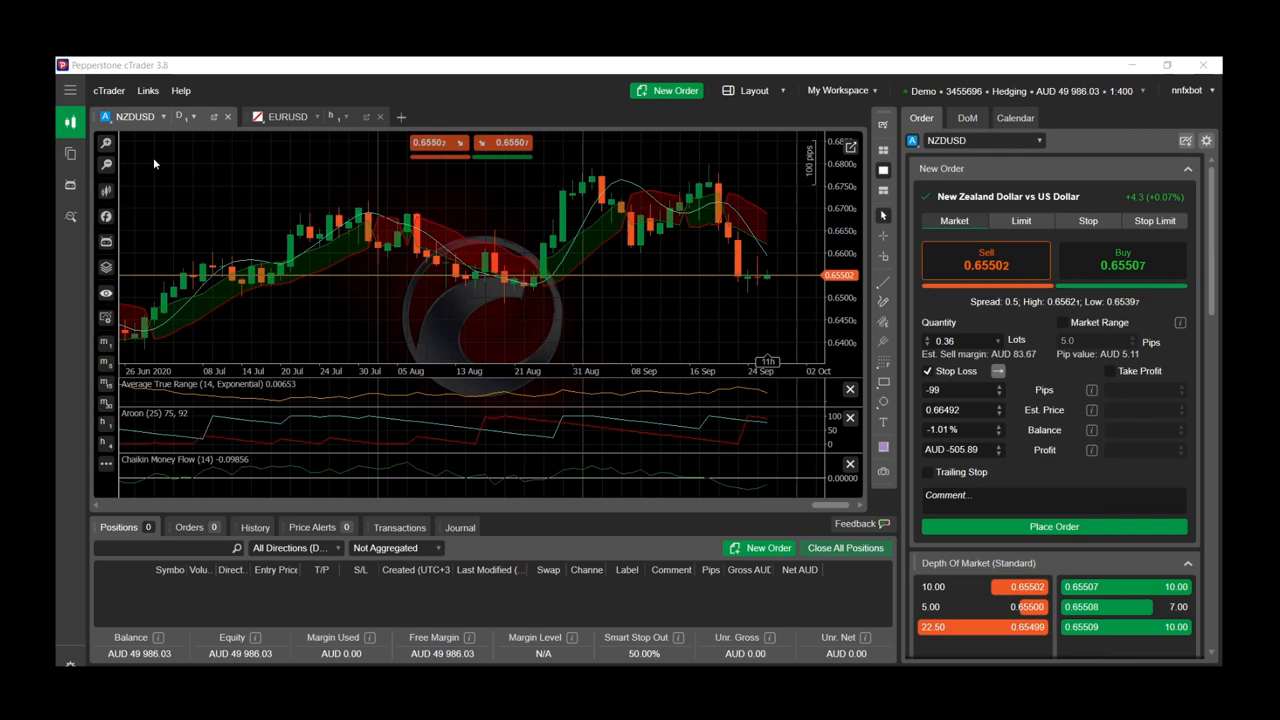
mouse_move(70, 188)
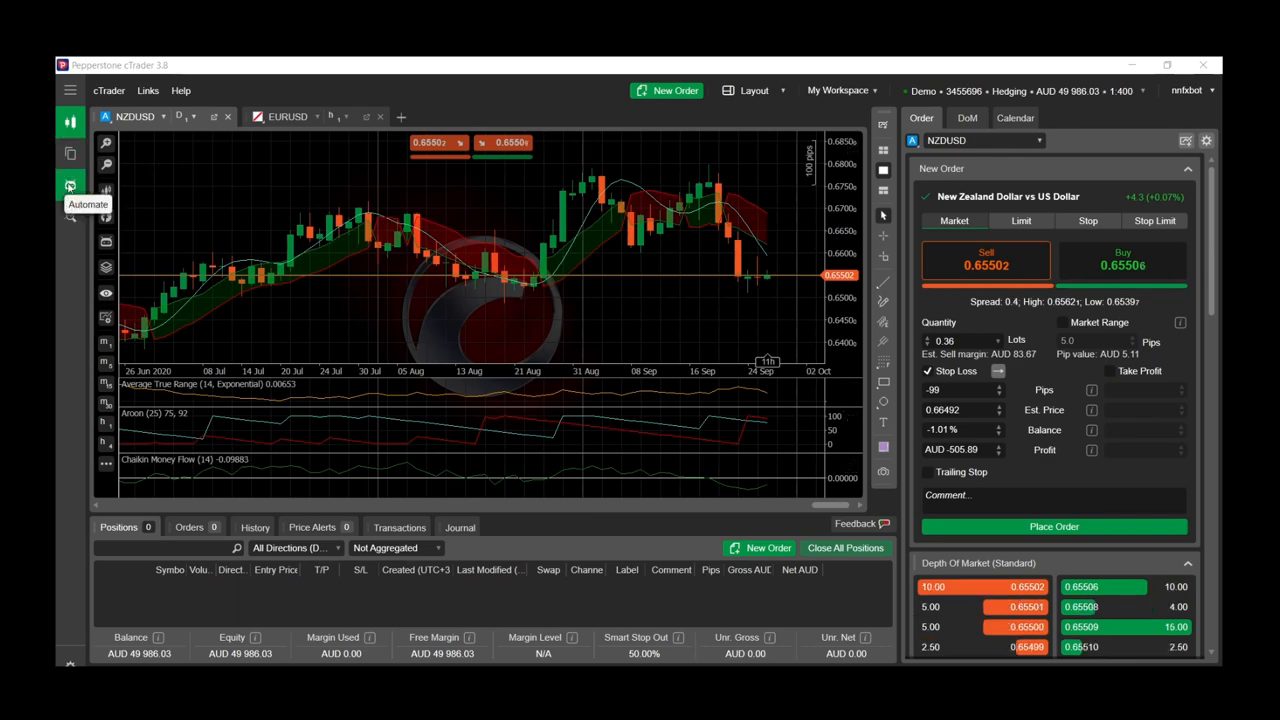